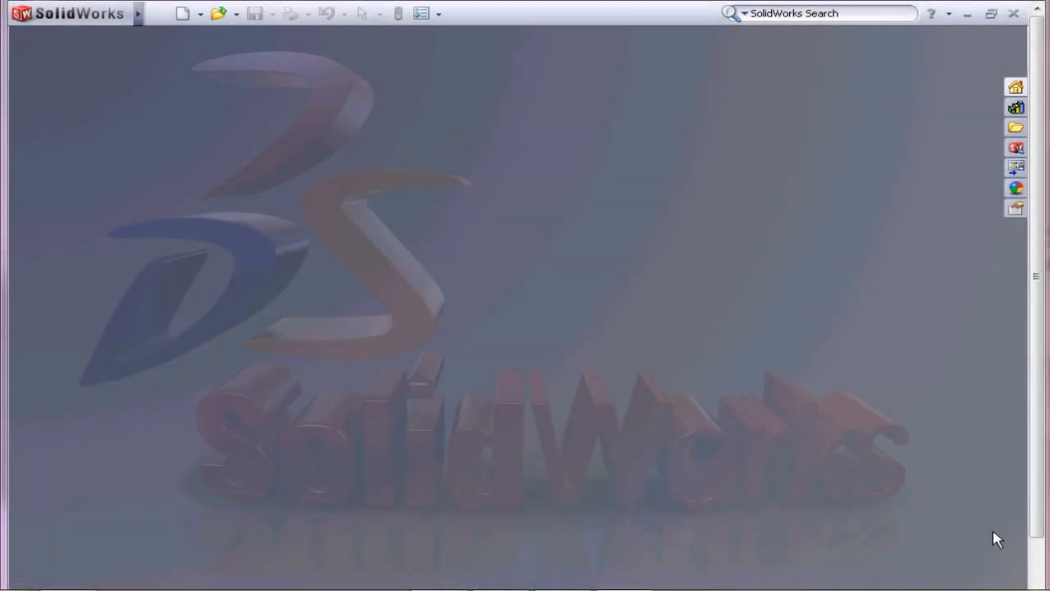
{"action": "mouse_move", "coordinate": [827, 504]}
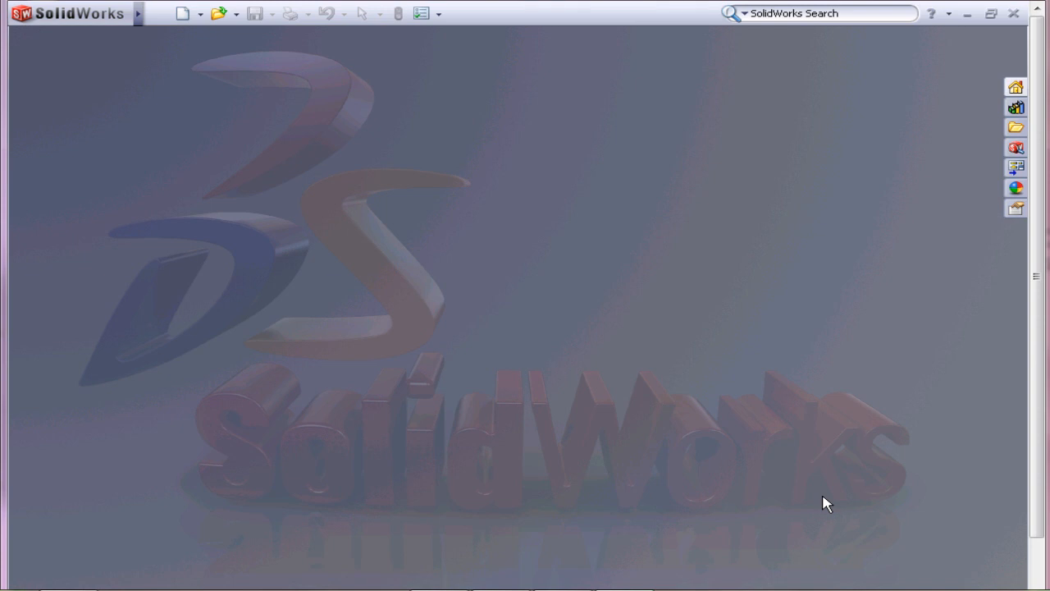
{"action": "mouse_move", "coordinate": [162, 43]}
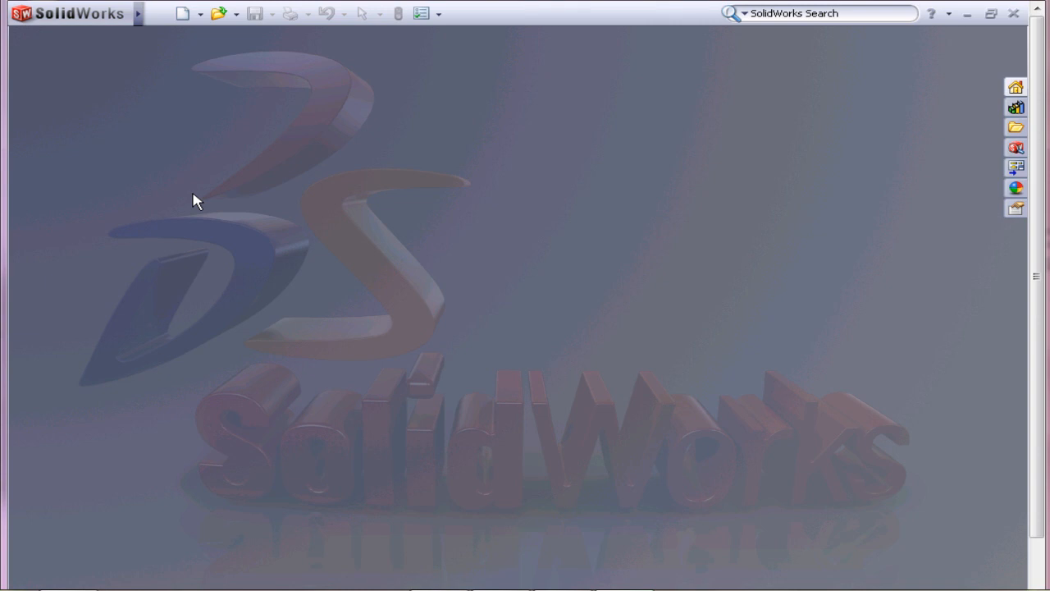
{"action": "mouse_move", "coordinate": [199, 183]}
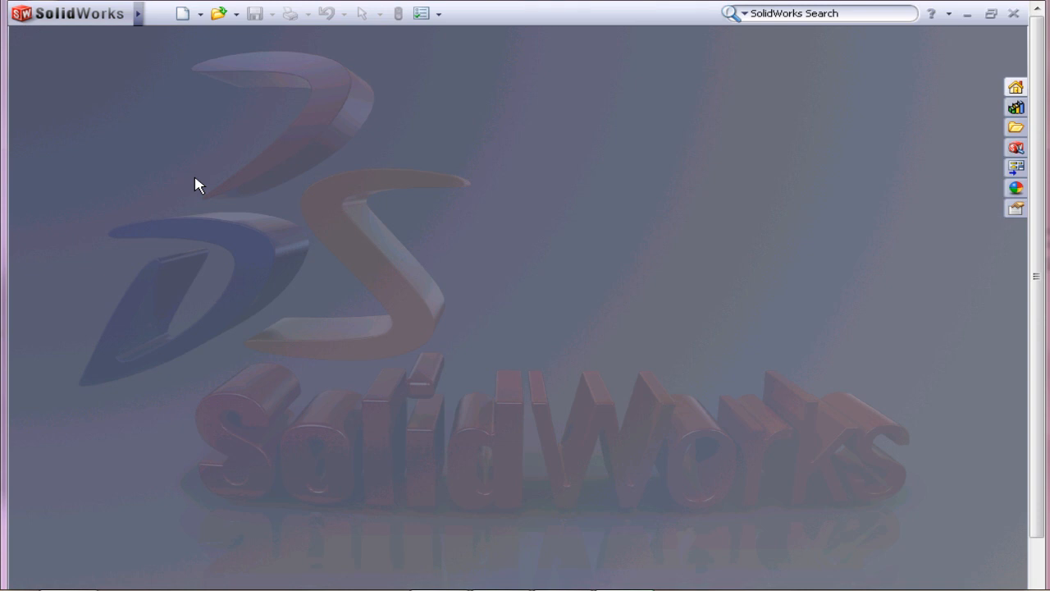
{"action": "mouse_move", "coordinate": [197, 193]}
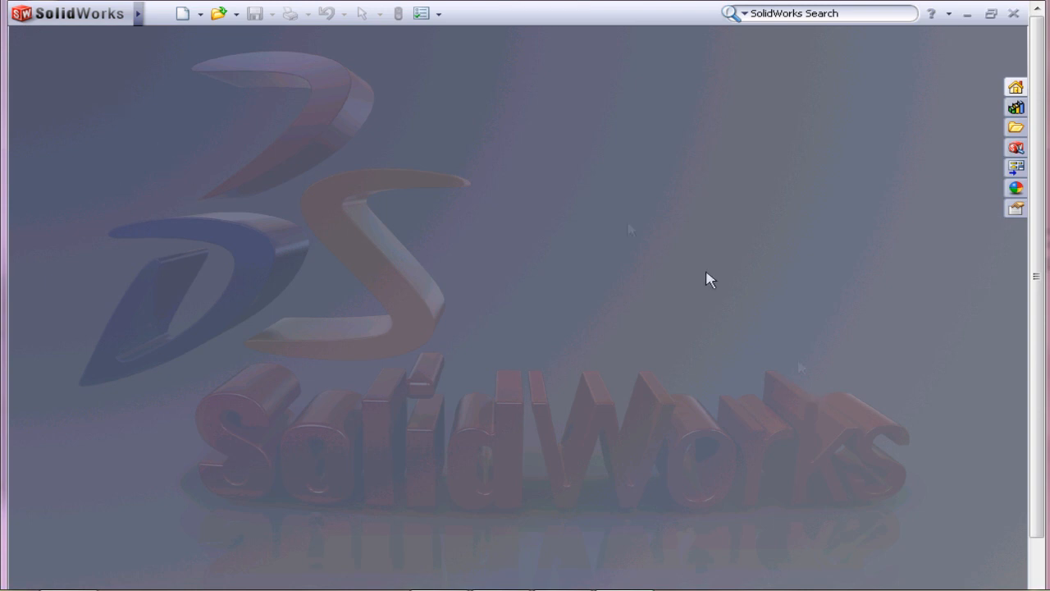
{"action": "mouse_move", "coordinate": [379, 276]}
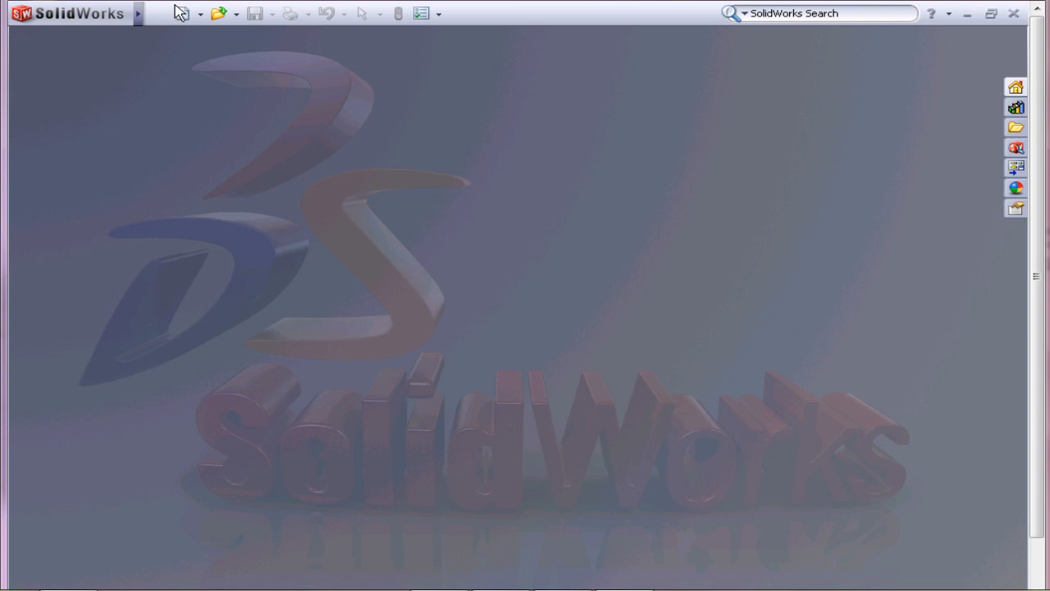
Start a new SolidWorks document from the New toolbar button.
{"action": "left_click", "coordinate": [182, 14]}
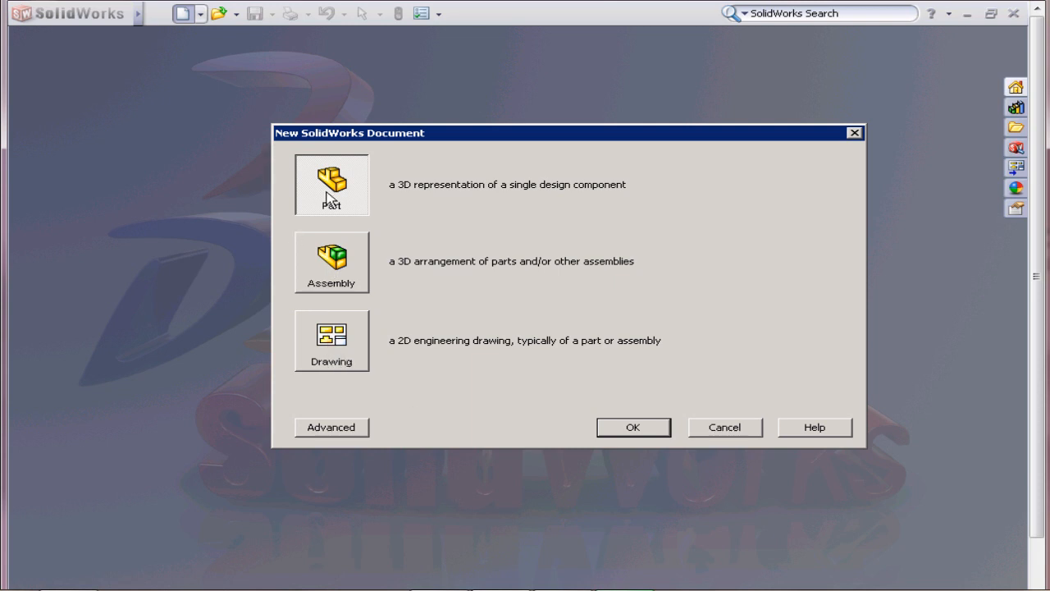
{"action": "mouse_move", "coordinate": [318, 278]}
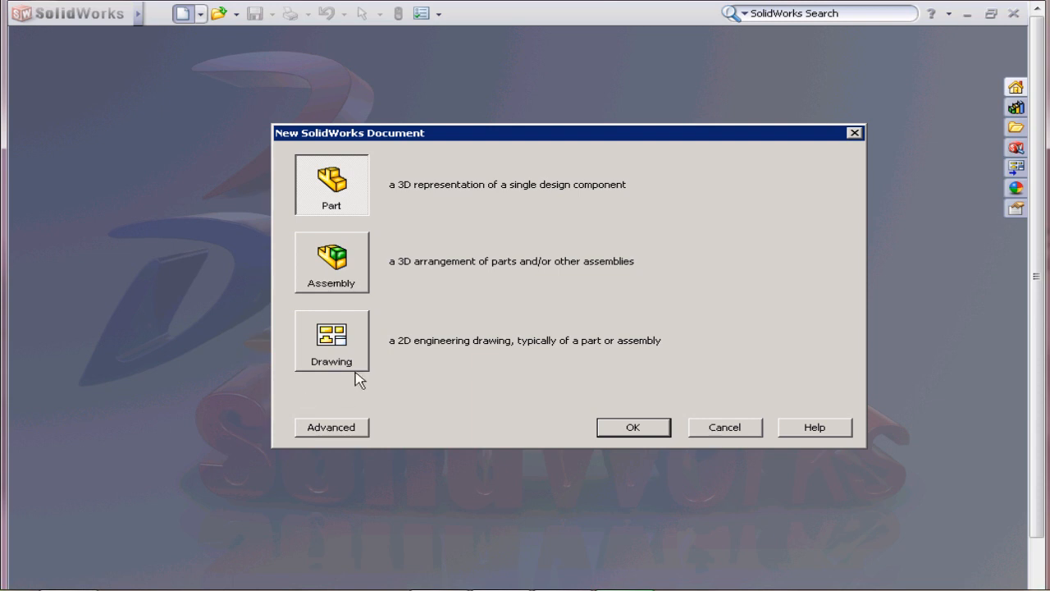
{"action": "mouse_move", "coordinate": [318, 215]}
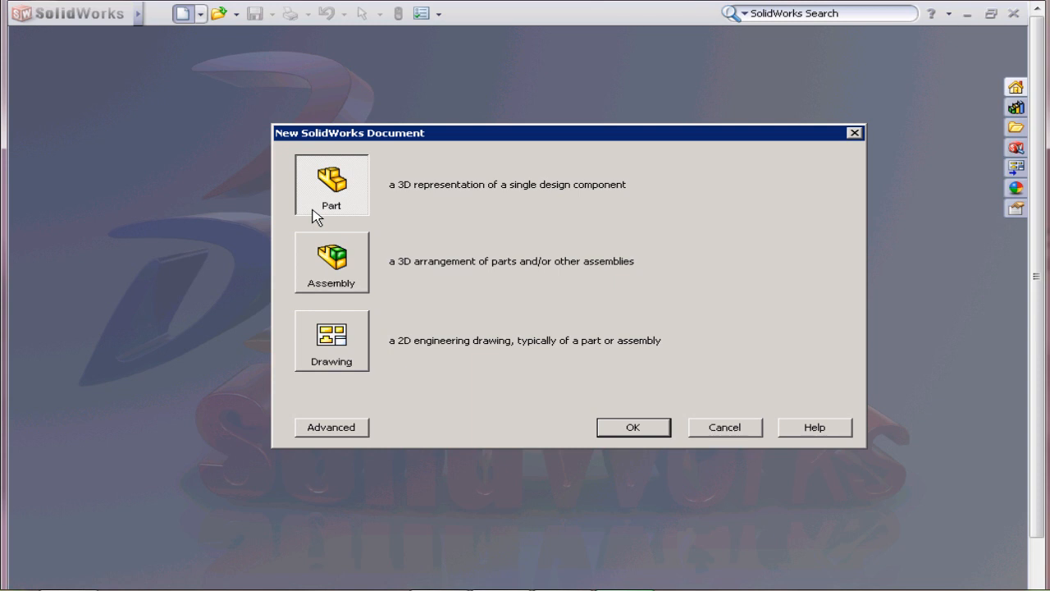
{"action": "mouse_move", "coordinate": [343, 270]}
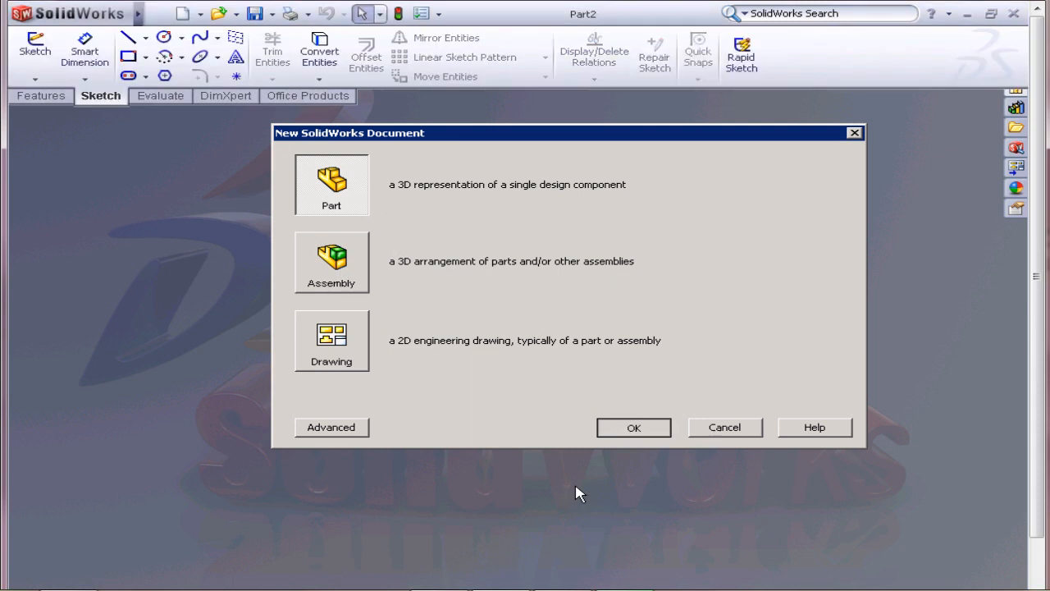
Open blank part Part2 and browse the CommandManager tabs, ending on Features.
{"action": "left_click", "coordinate": [632, 426]}
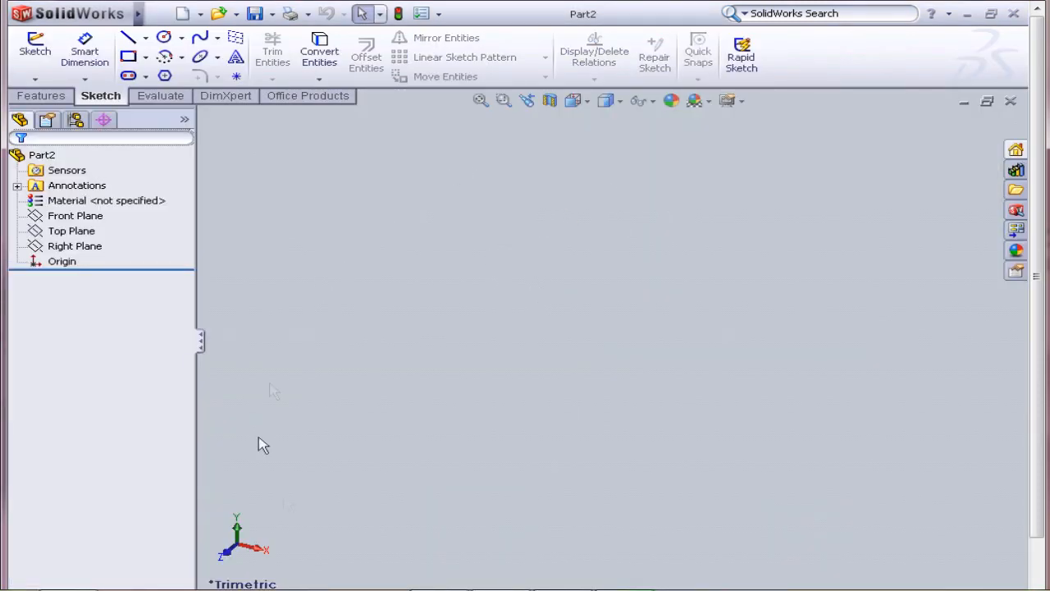
{"action": "mouse_move", "coordinate": [504, 307]}
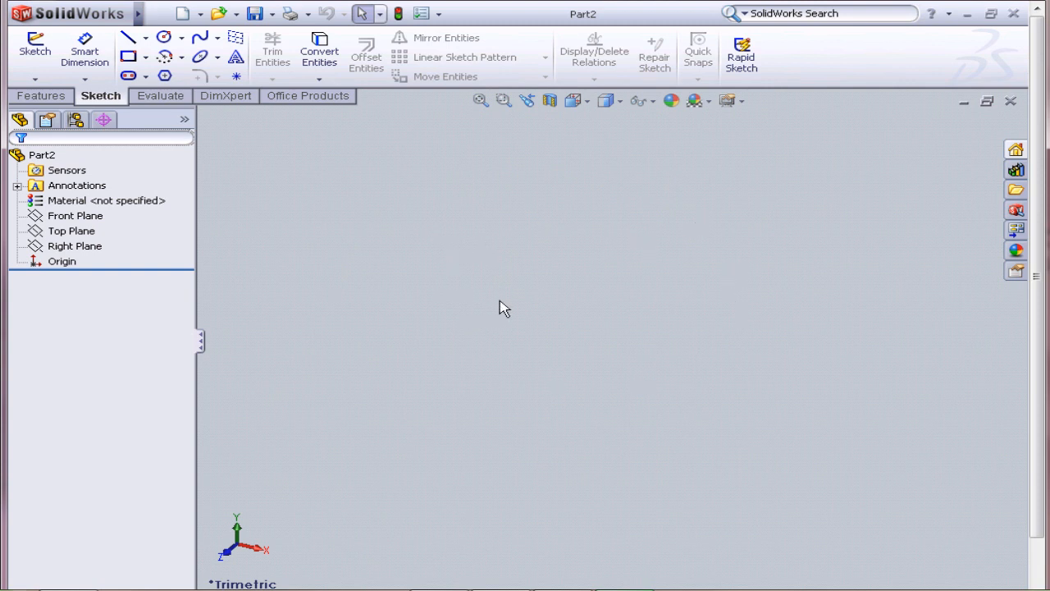
{"action": "left_click", "coordinate": [39, 96]}
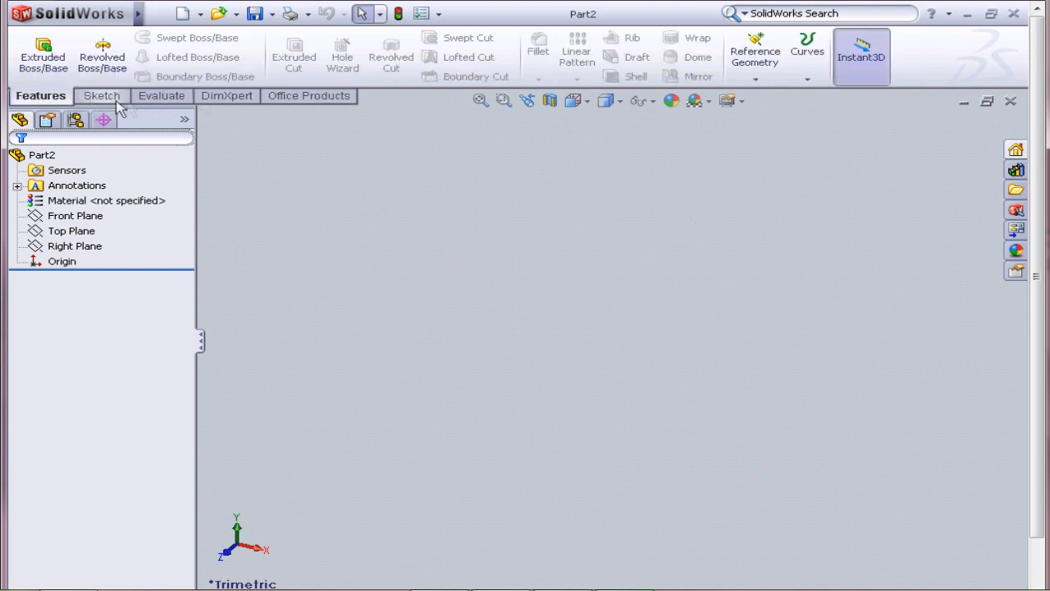
{"action": "left_click", "coordinate": [161, 95]}
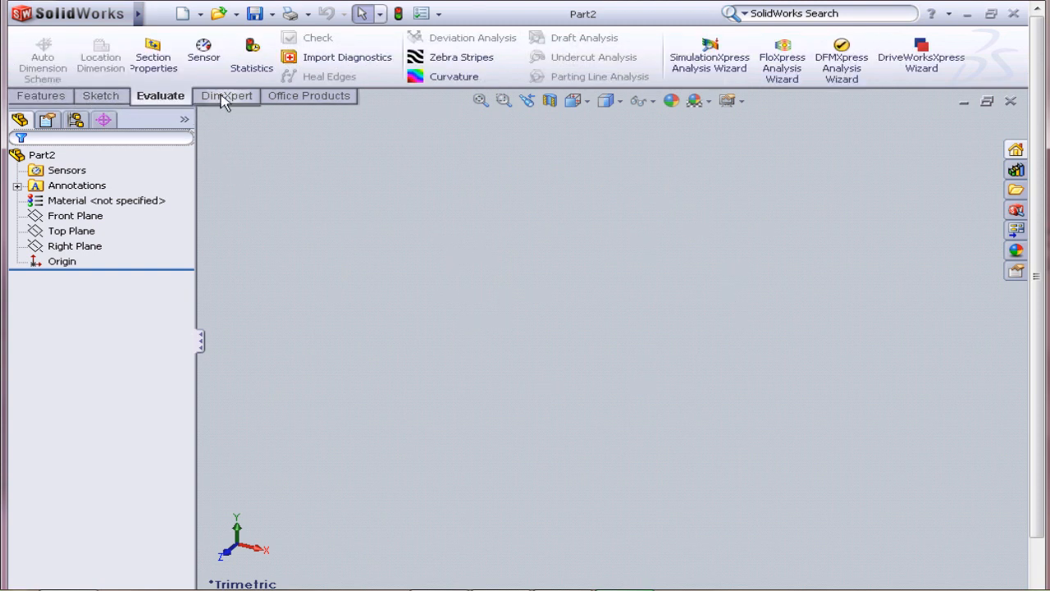
{"action": "left_click", "coordinate": [310, 95]}
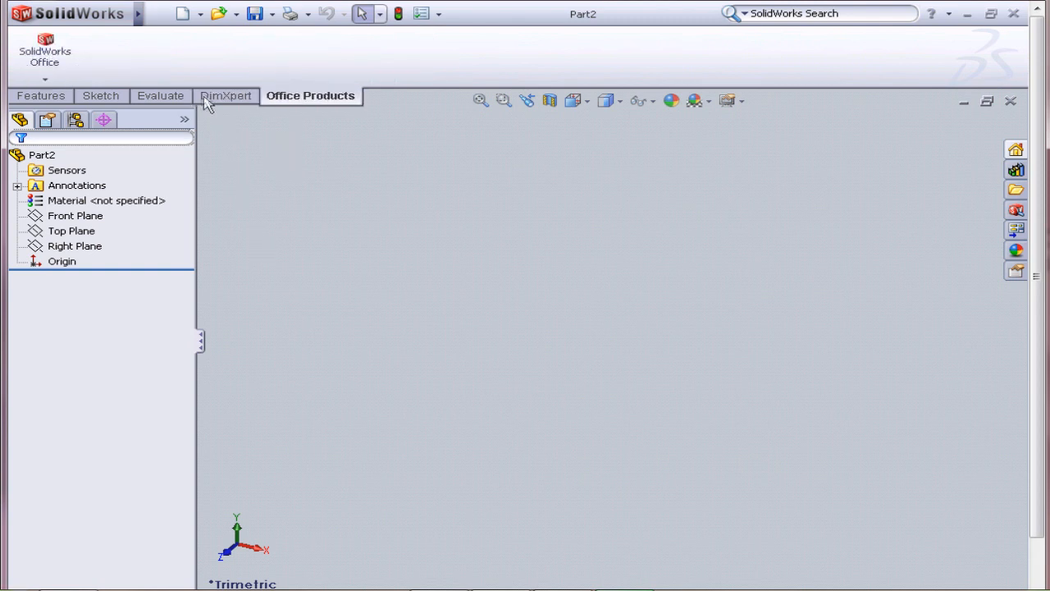
{"action": "left_click", "coordinate": [160, 95]}
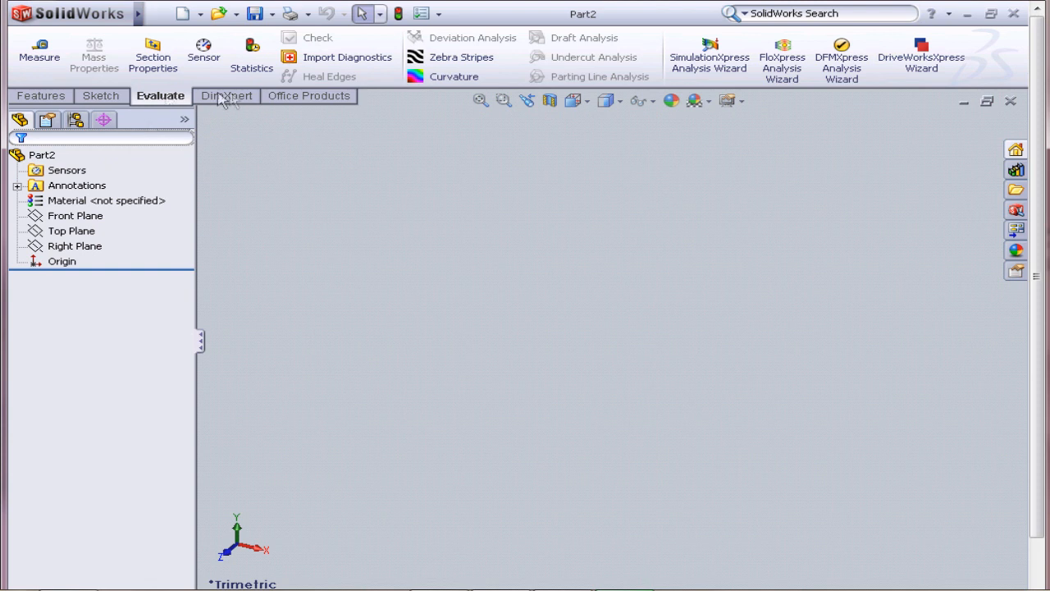
{"action": "left_click", "coordinate": [225, 95]}
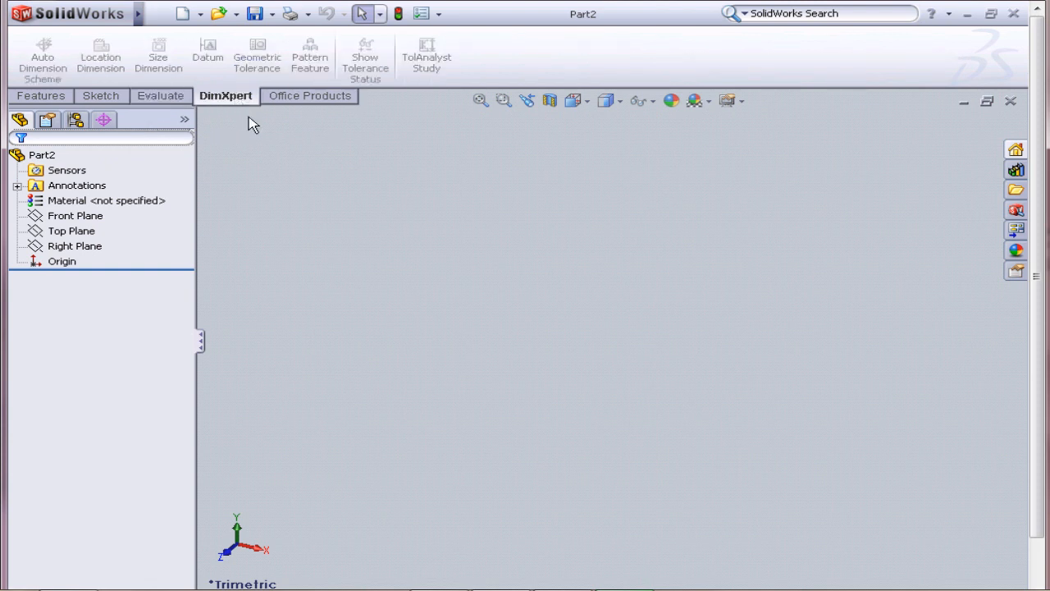
{"action": "left_click", "coordinate": [309, 95]}
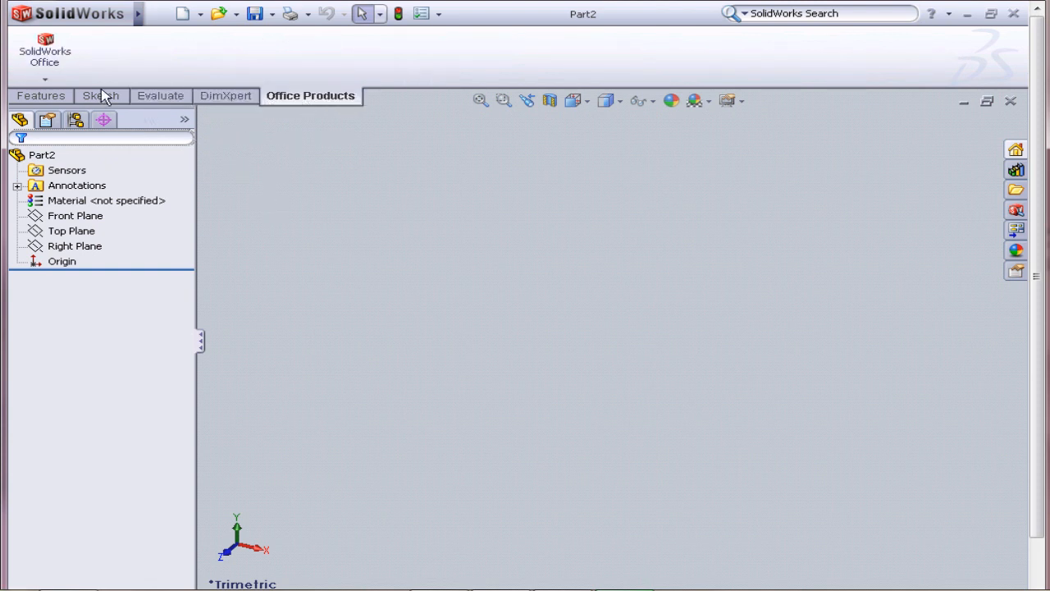
{"action": "left_click", "coordinate": [101, 95]}
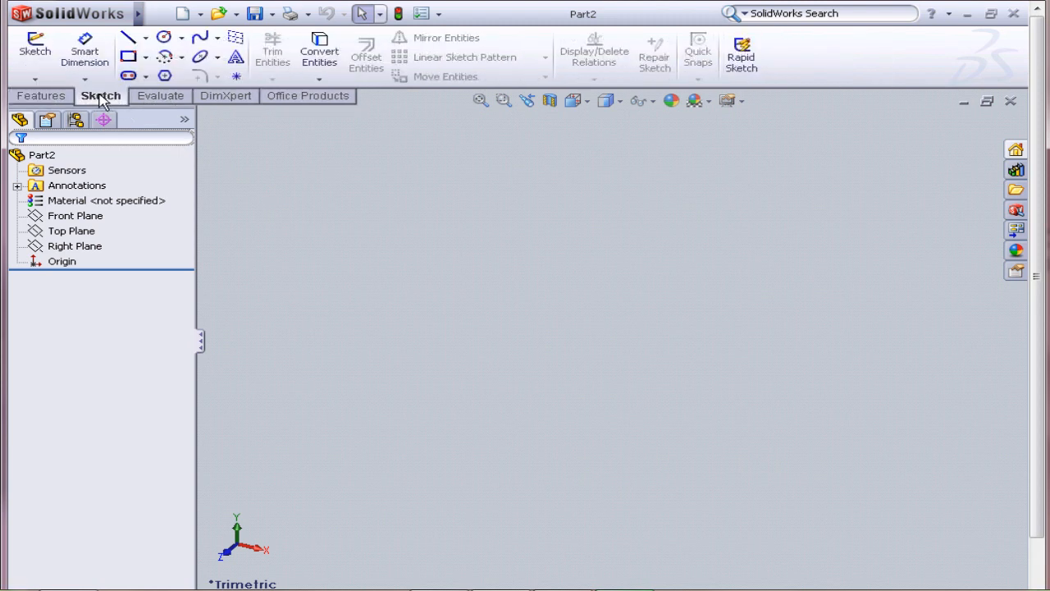
{"action": "left_click", "coordinate": [41, 96]}
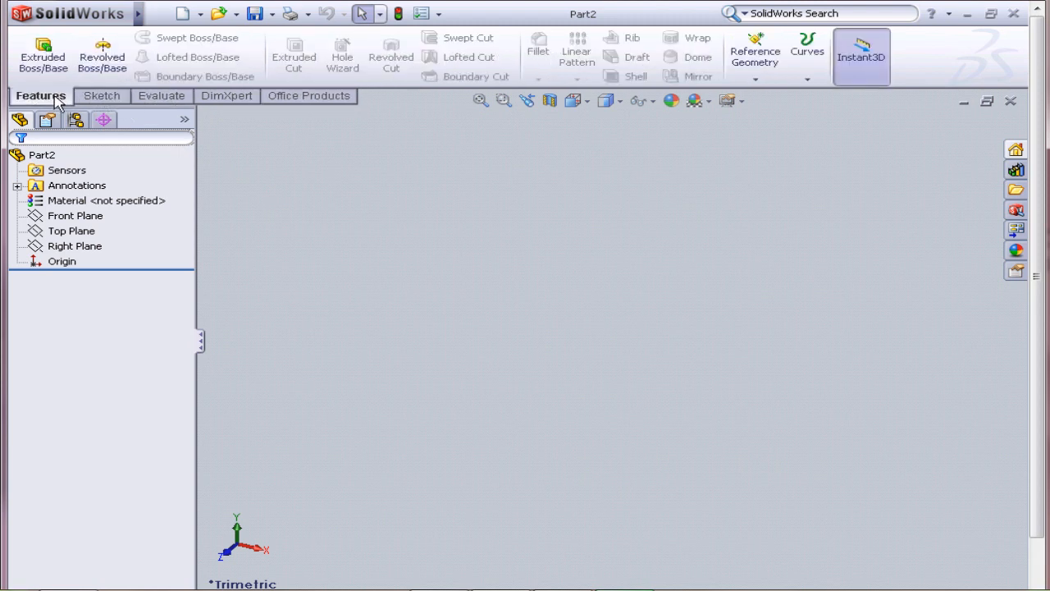
{"action": "left_click", "coordinate": [101, 96]}
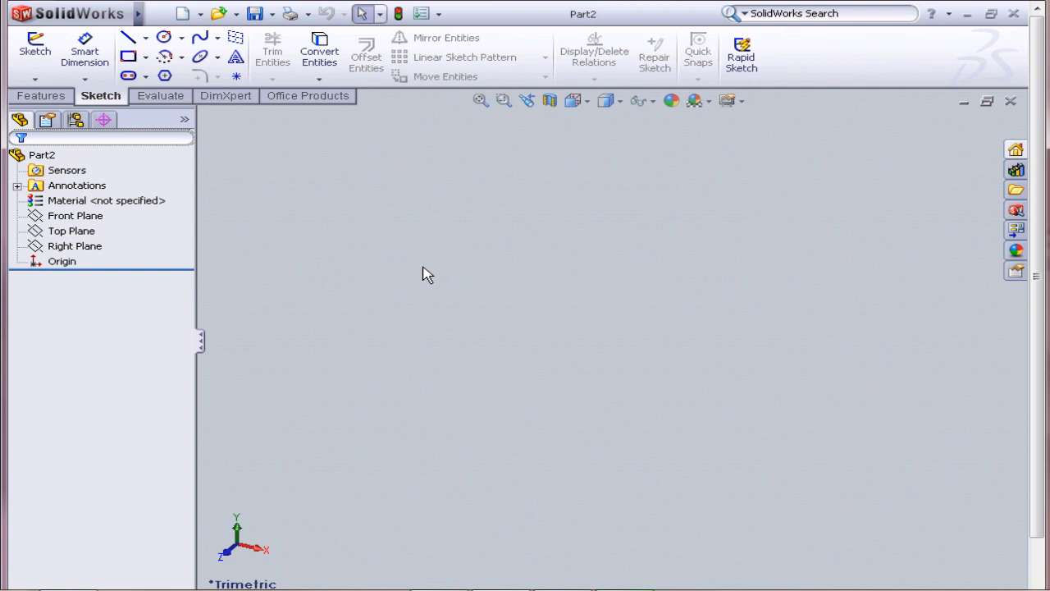
{"action": "left_click", "coordinate": [39, 95]}
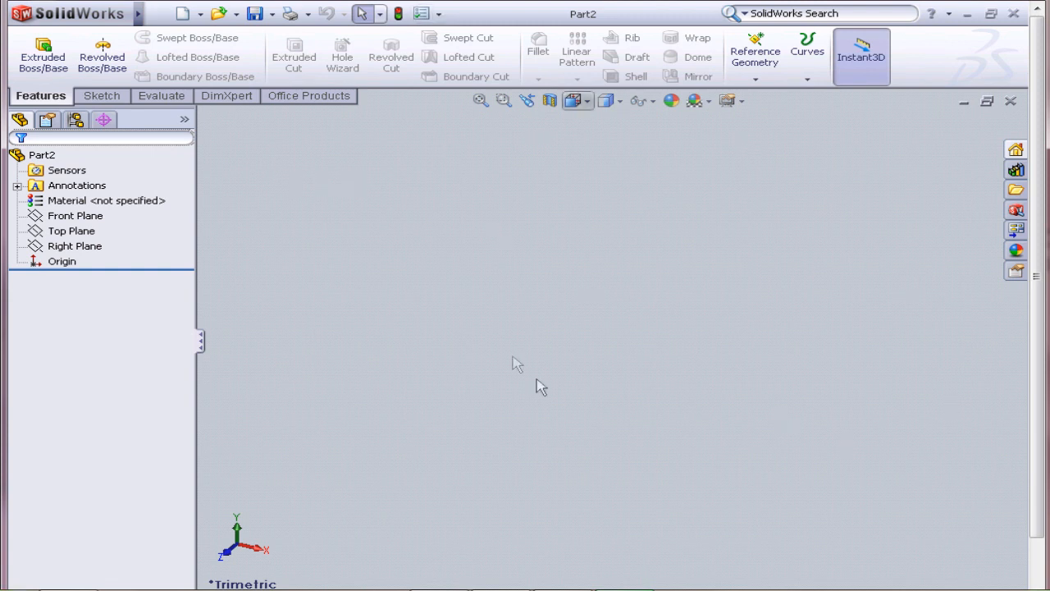
{"action": "mouse_move", "coordinate": [394, 166]}
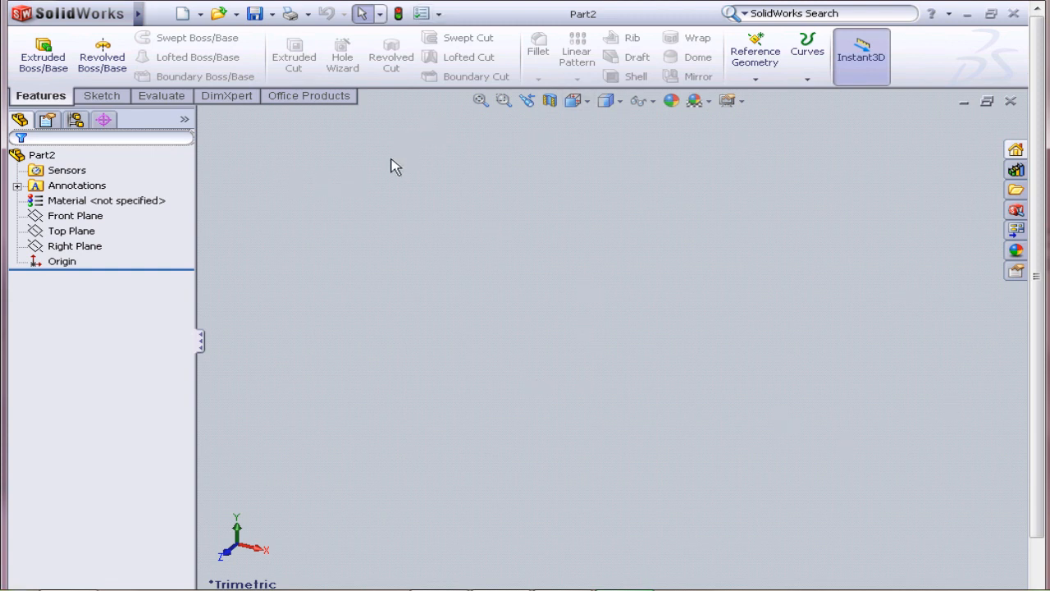
{"action": "mouse_move", "coordinate": [554, 156]}
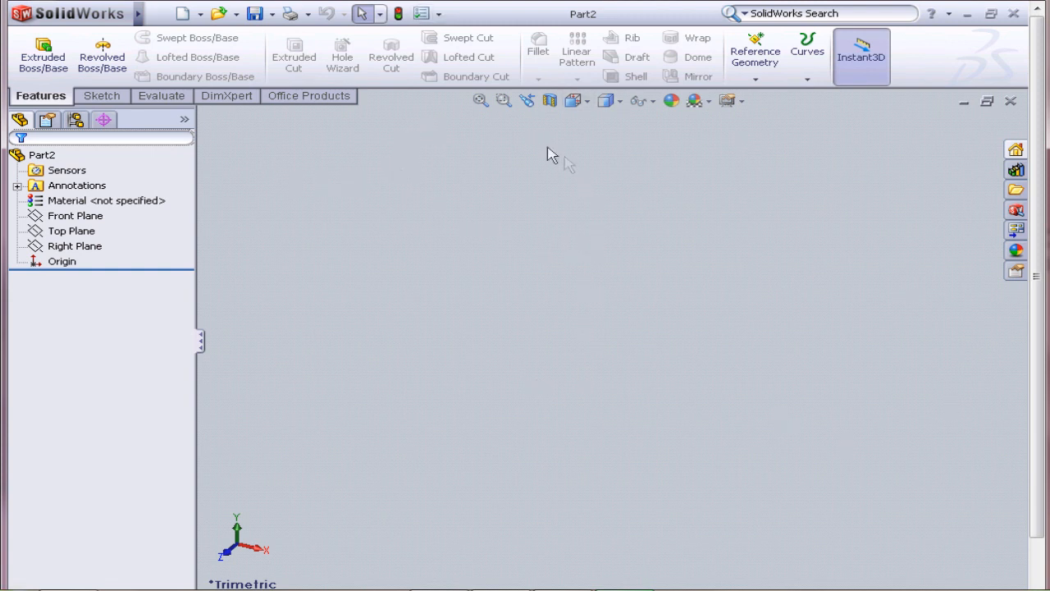
{"action": "mouse_move", "coordinate": [547, 250]}
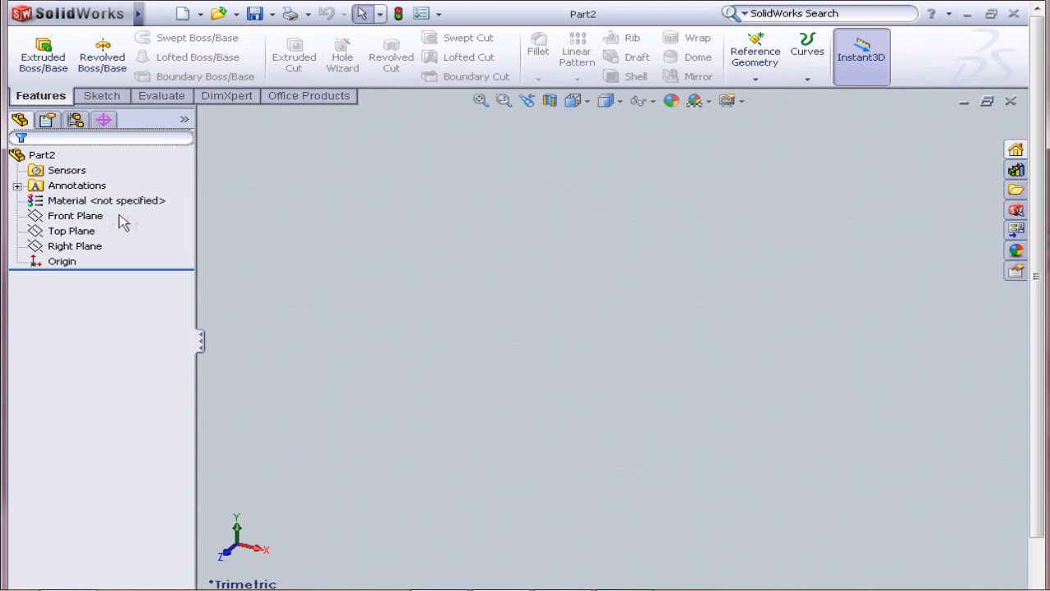
{"action": "mouse_move", "coordinate": [78, 258]}
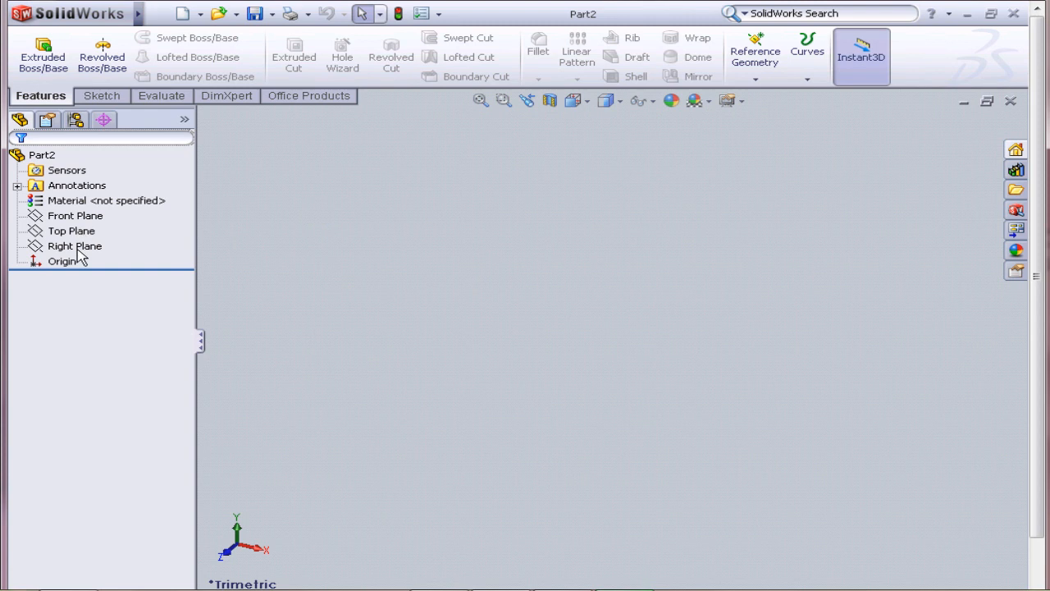
Select Top Plane in the tree and view it Normal To.
{"action": "left_click", "coordinate": [76, 215]}
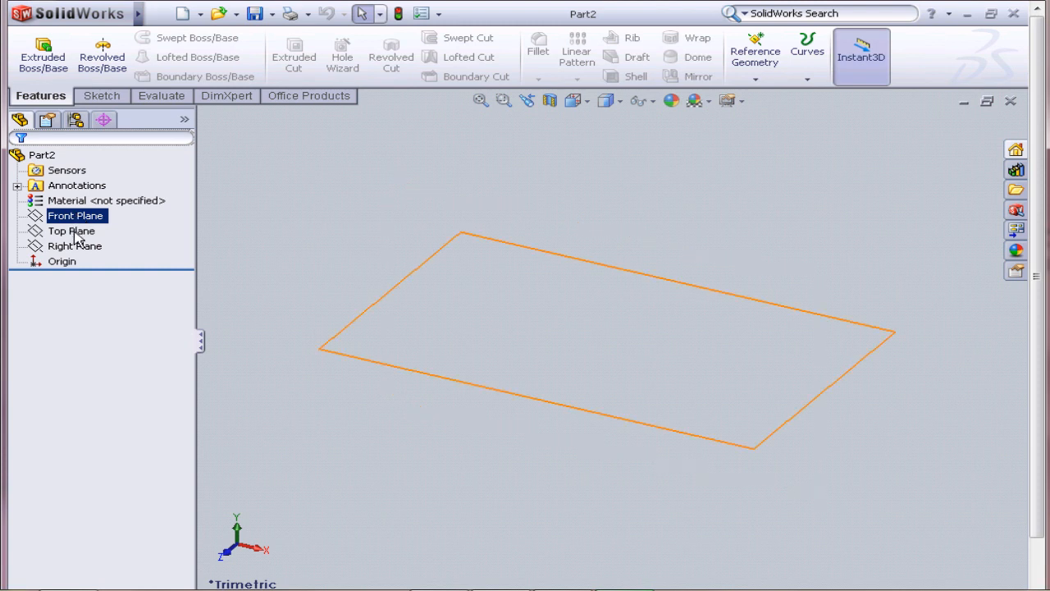
{"action": "left_click", "coordinate": [72, 230]}
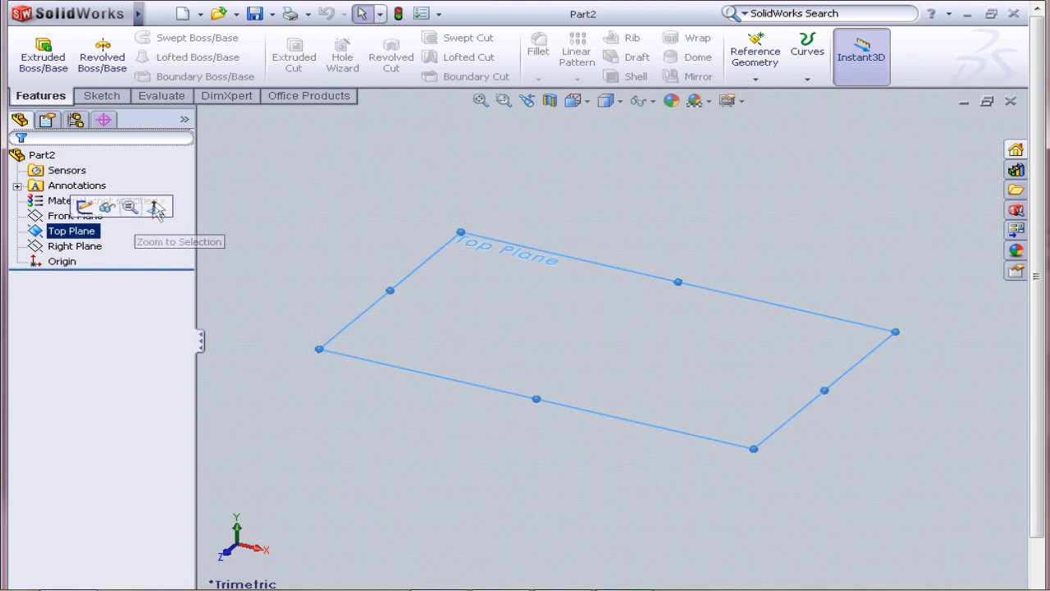
{"action": "left_click", "coordinate": [154, 207]}
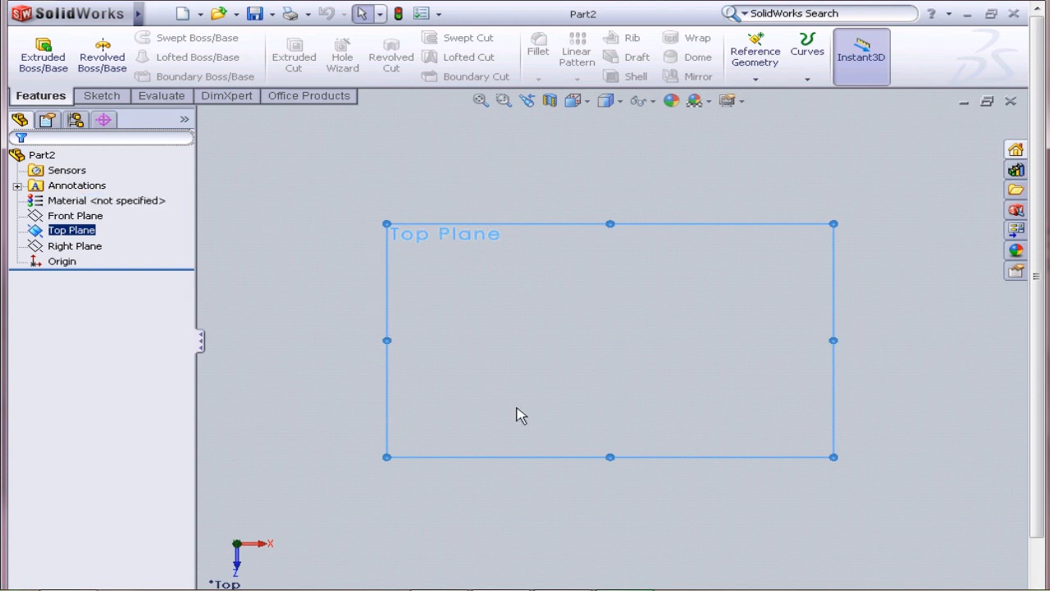
{"action": "mouse_move", "coordinate": [549, 240]}
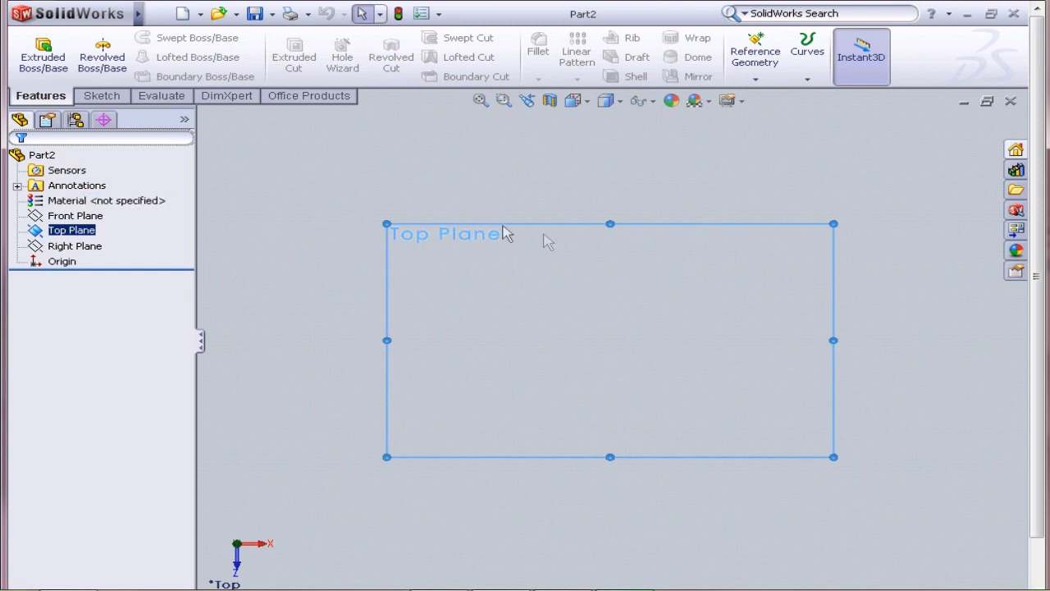
Draw a closed four-line profile on Top Plane starting from the origin.
{"action": "left_click", "coordinate": [101, 96]}
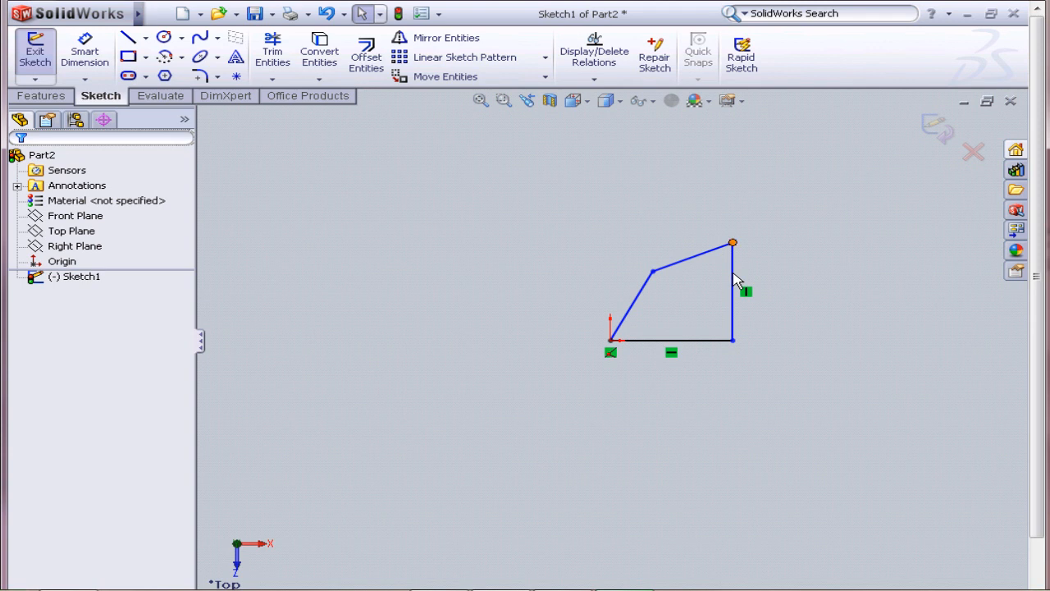
{"action": "left_click", "coordinate": [731, 292]}
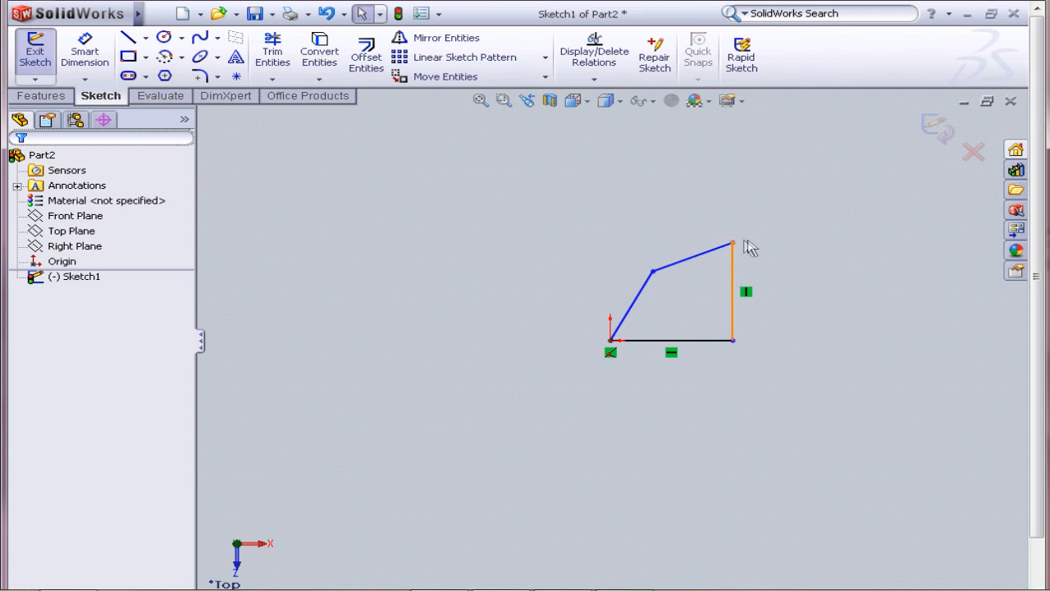
{"action": "mouse_move", "coordinate": [773, 285]}
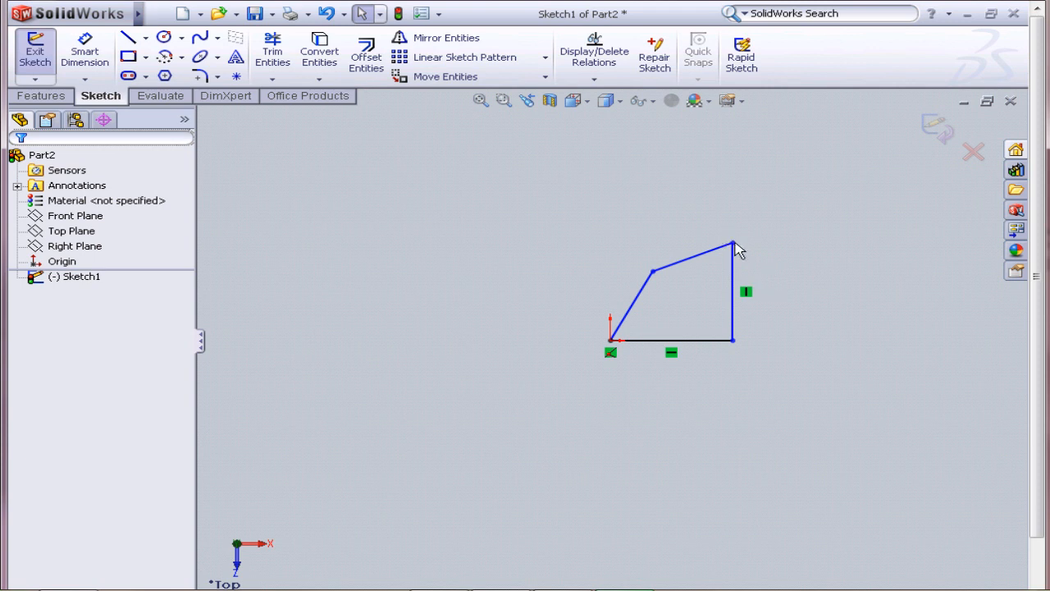
{"action": "left_click", "coordinate": [732, 244]}
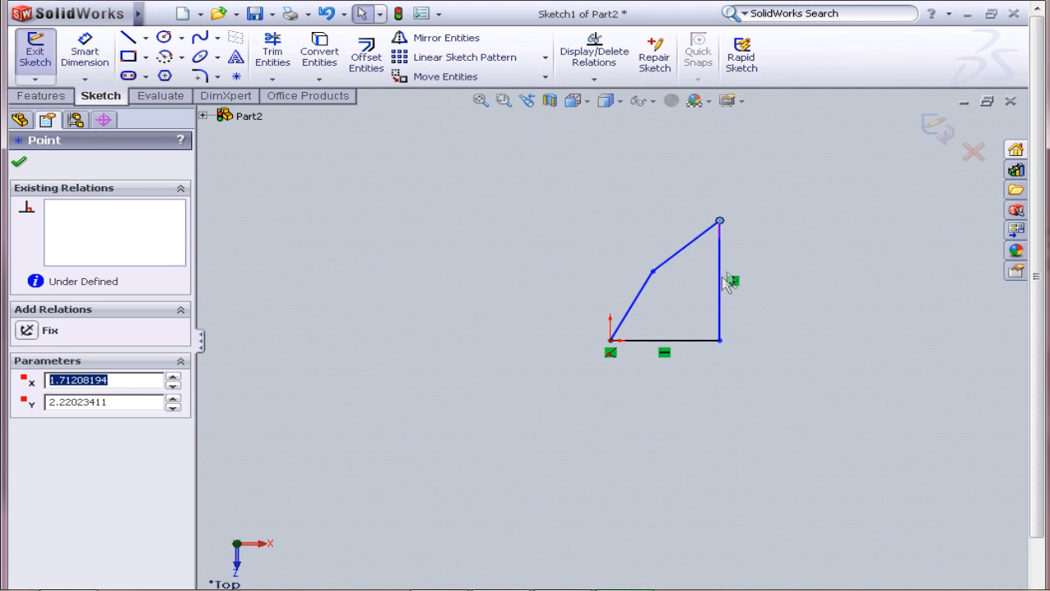
{"action": "left_click", "coordinate": [720, 279]}
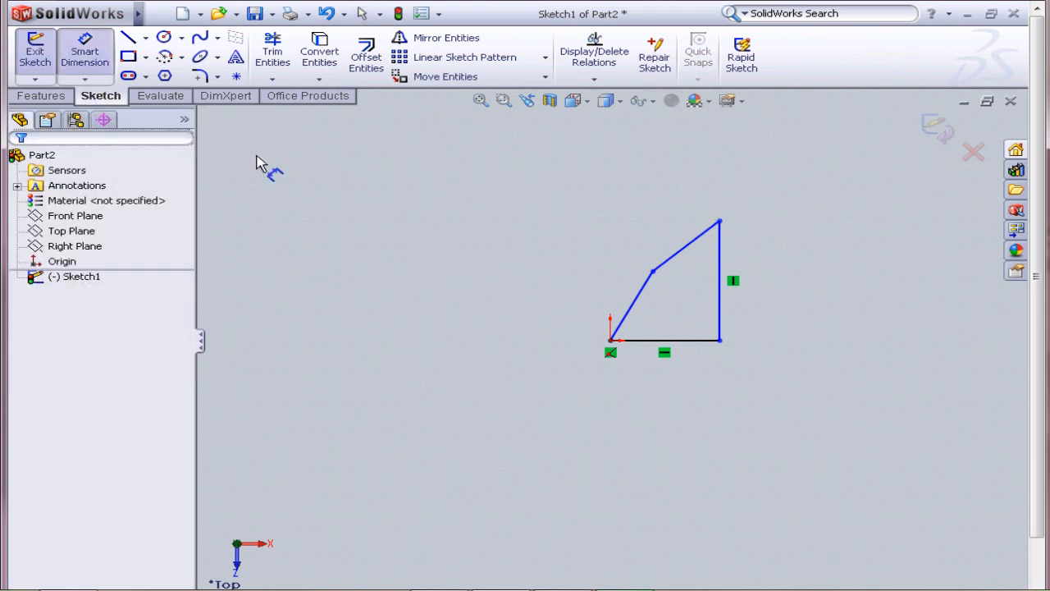
{"action": "mouse_move", "coordinate": [505, 305]}
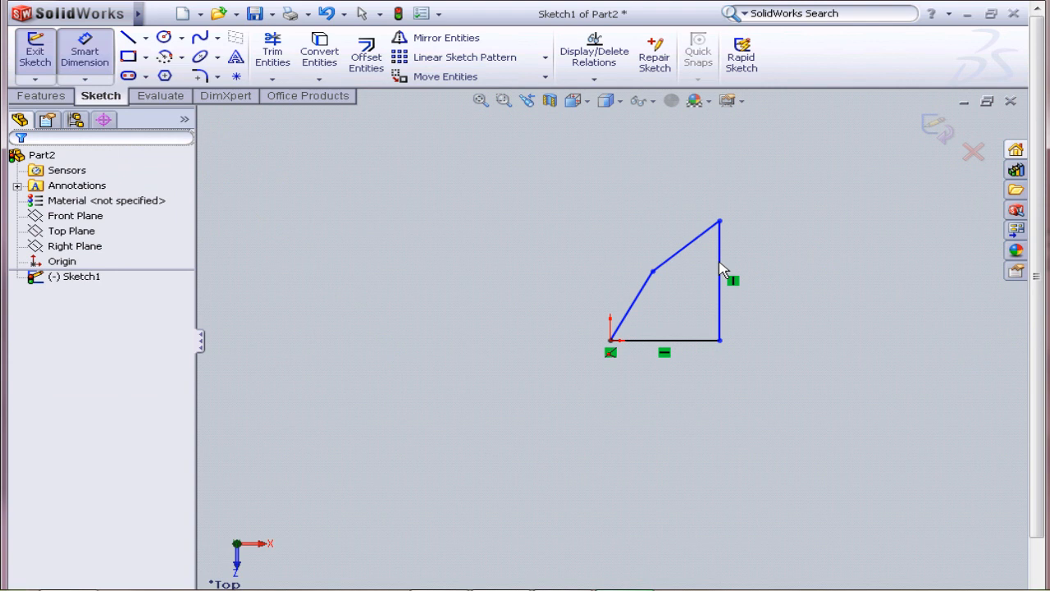
Dimension the vertical edge to 2.000 in and add a top-to-vertical edge angle.
{"action": "left_click", "coordinate": [719, 279]}
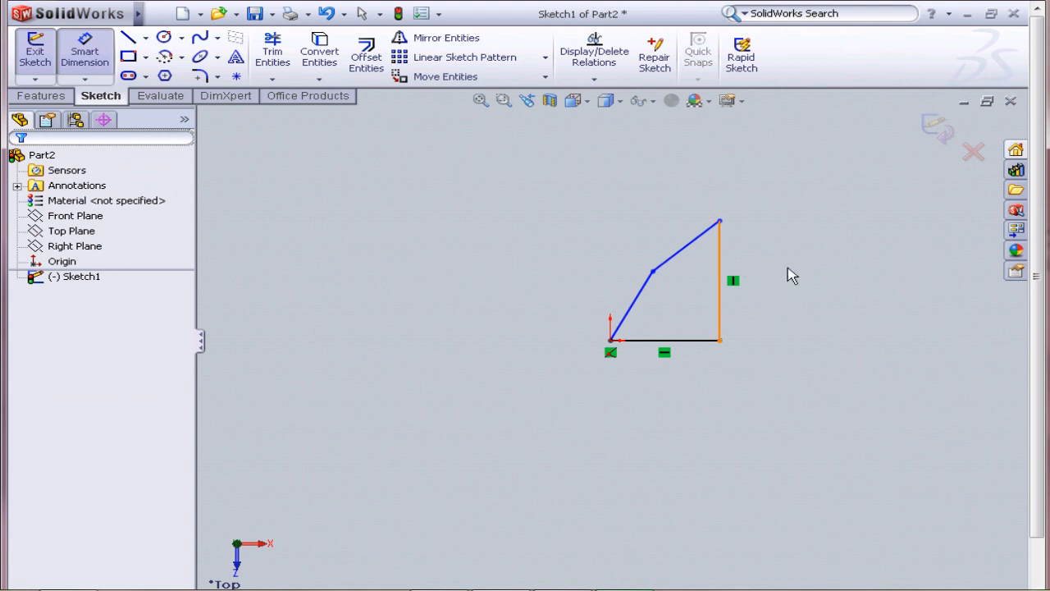
{"action": "left_click", "coordinate": [721, 279]}
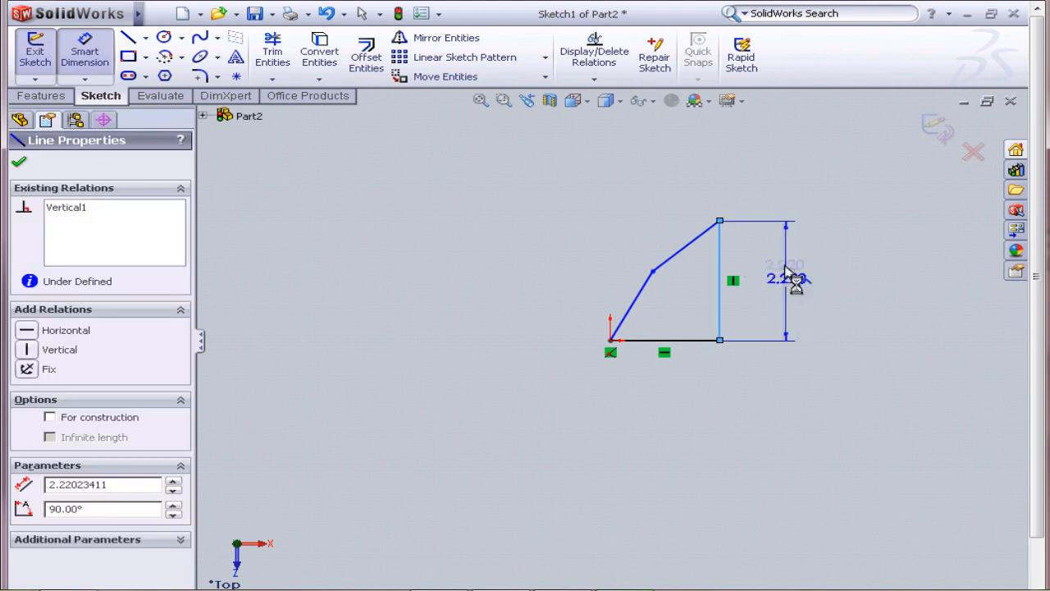
{"action": "double_click", "coordinate": [783, 277]}
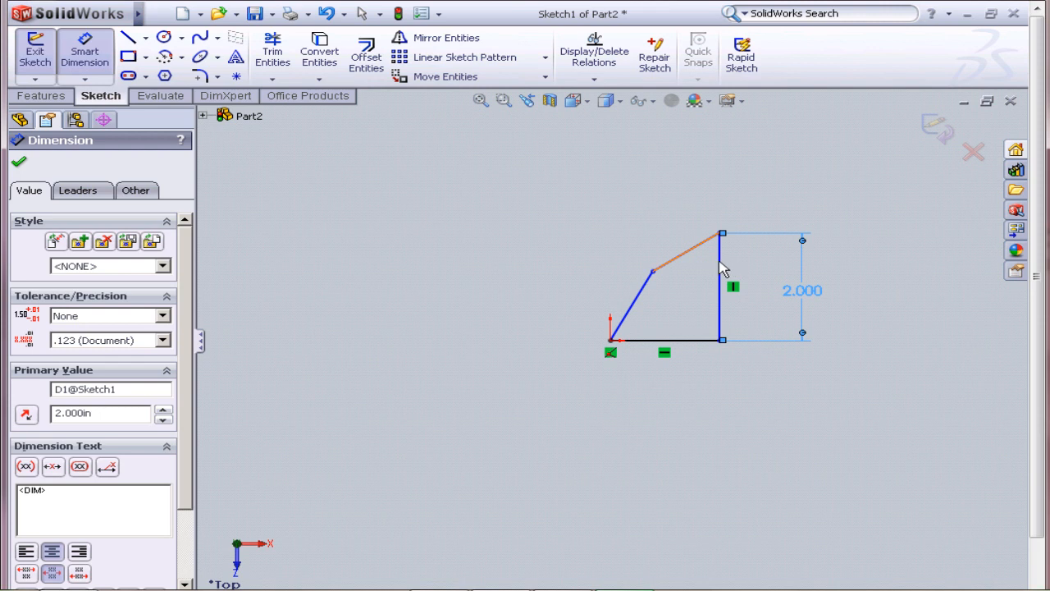
{"action": "left_click", "coordinate": [721, 287]}
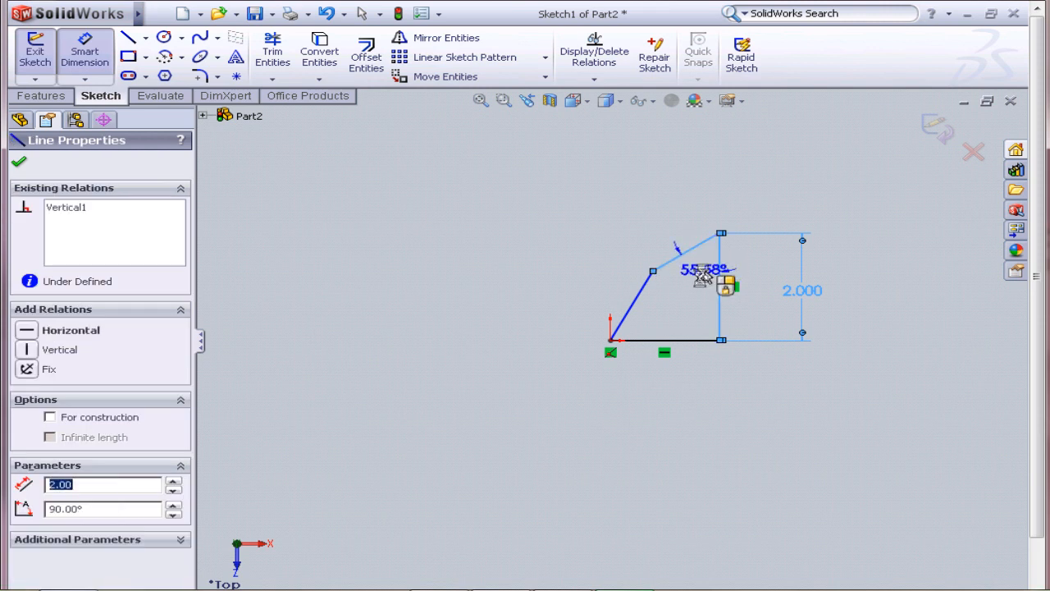
{"action": "double_click", "coordinate": [703, 269]}
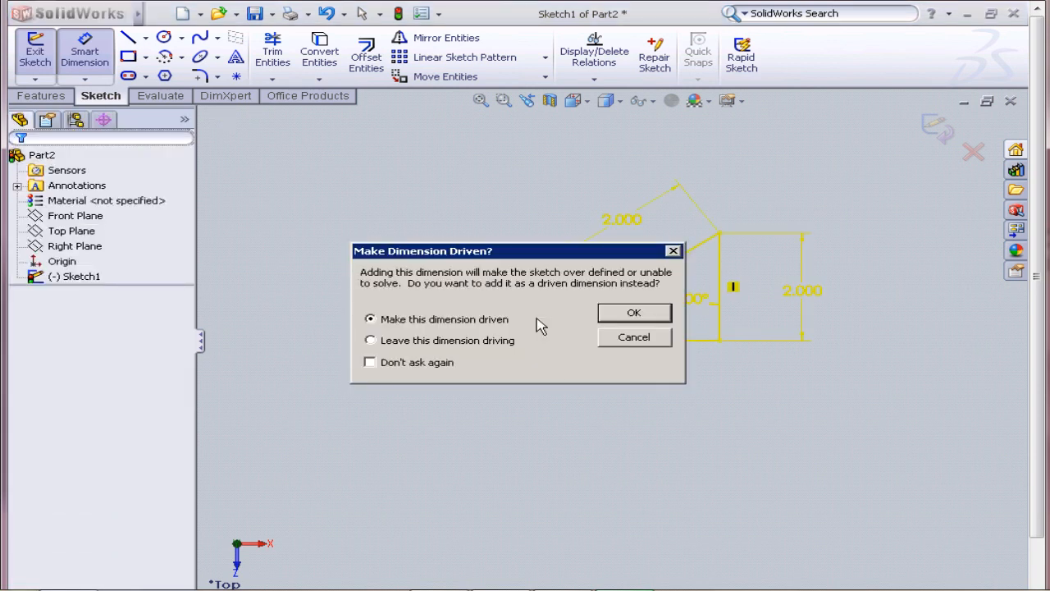
{"action": "mouse_move", "coordinate": [594, 291]}
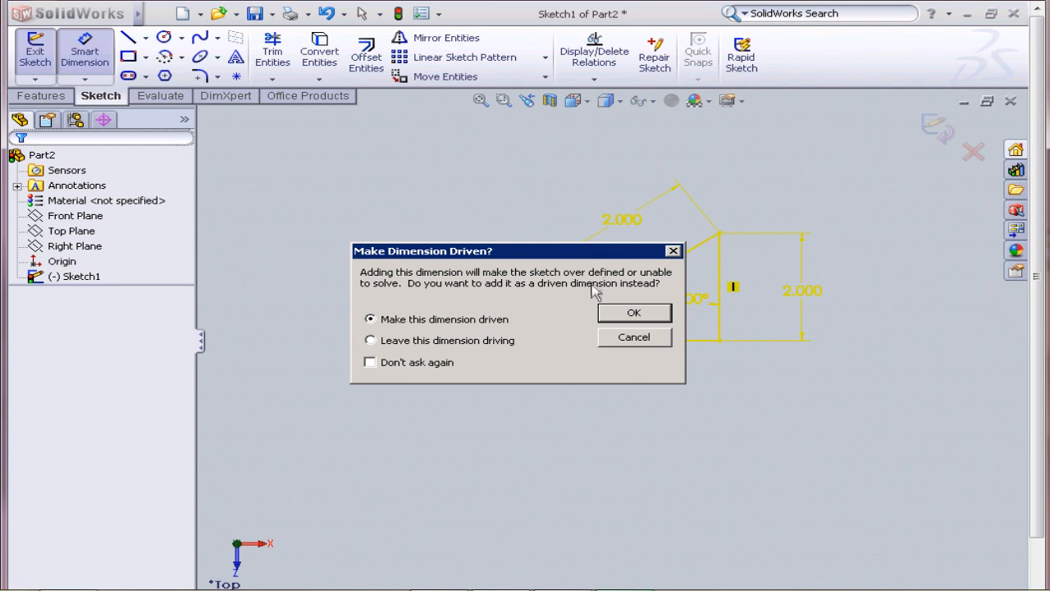
{"action": "mouse_move", "coordinate": [582, 341]}
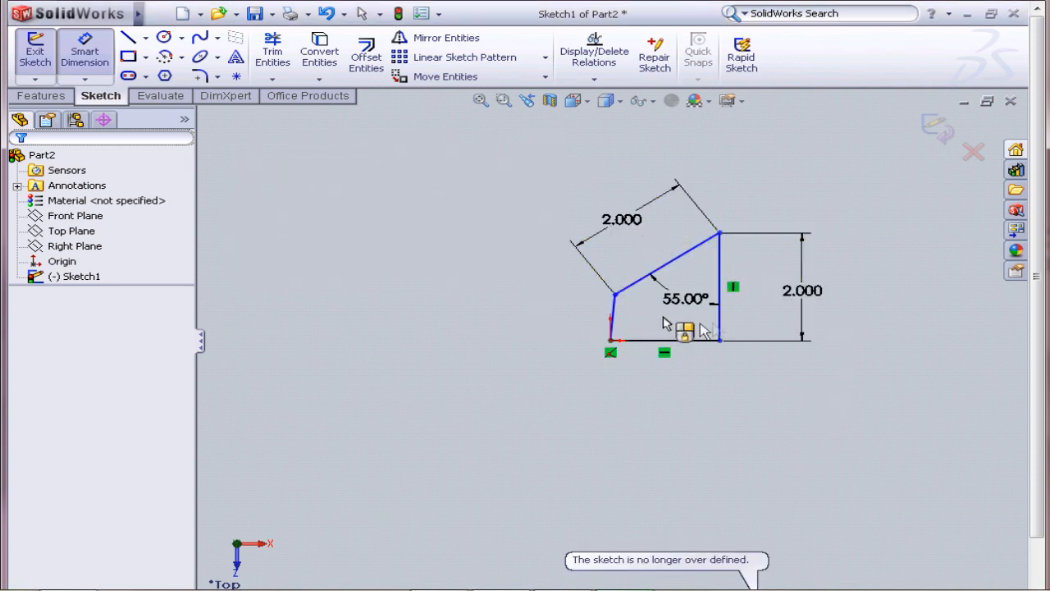
Inspect the top-right corner point's relations, then exit Sketch1.
{"action": "left_click", "coordinate": [719, 287]}
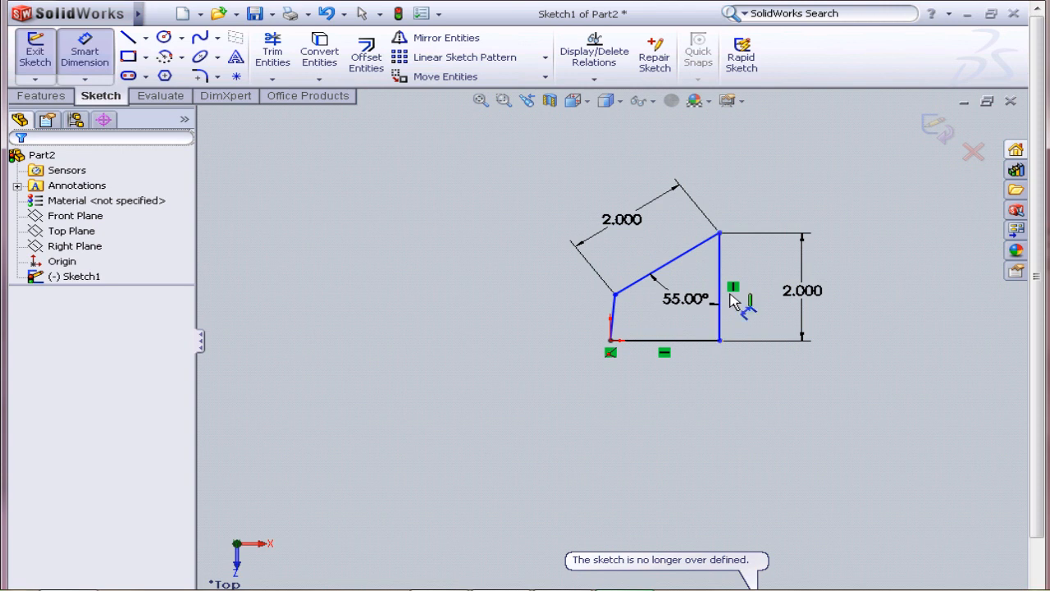
{"action": "mouse_move", "coordinate": [615, 316]}
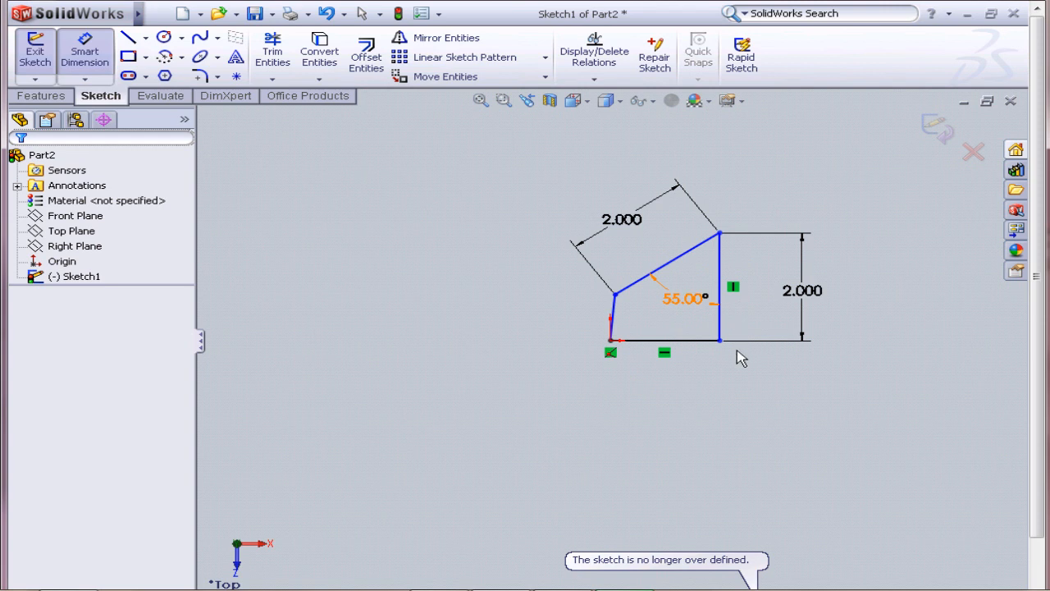
{"action": "mouse_move", "coordinate": [722, 240]}
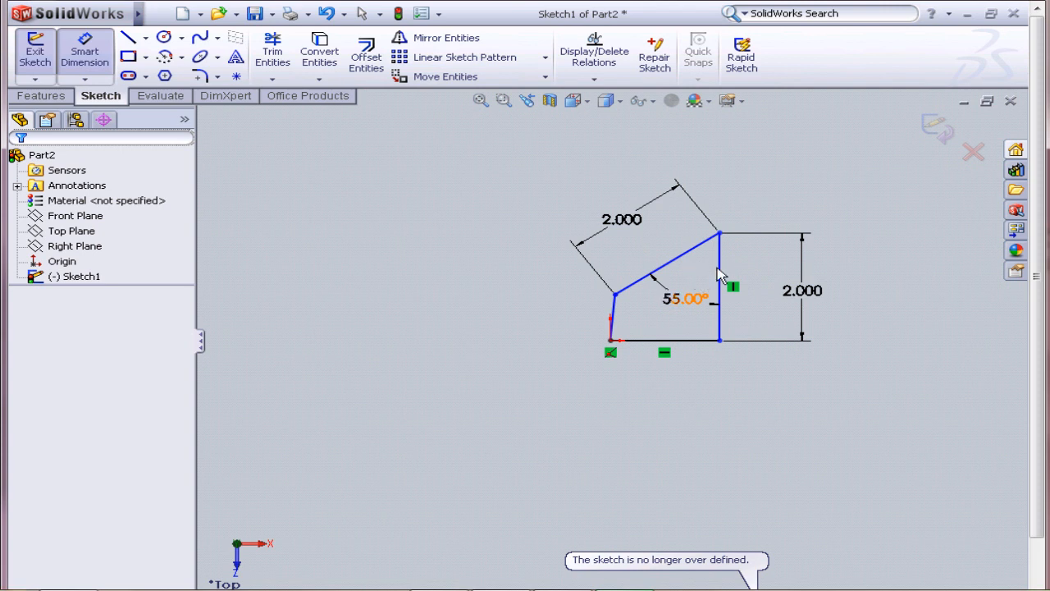
{"action": "mouse_move", "coordinate": [697, 287]}
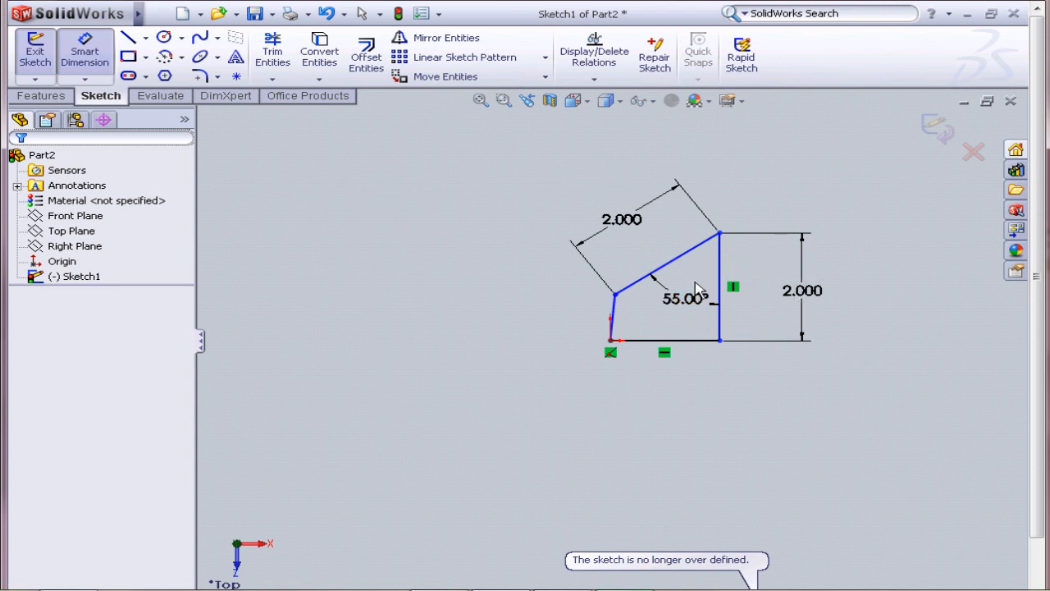
{"action": "mouse_move", "coordinate": [827, 307]}
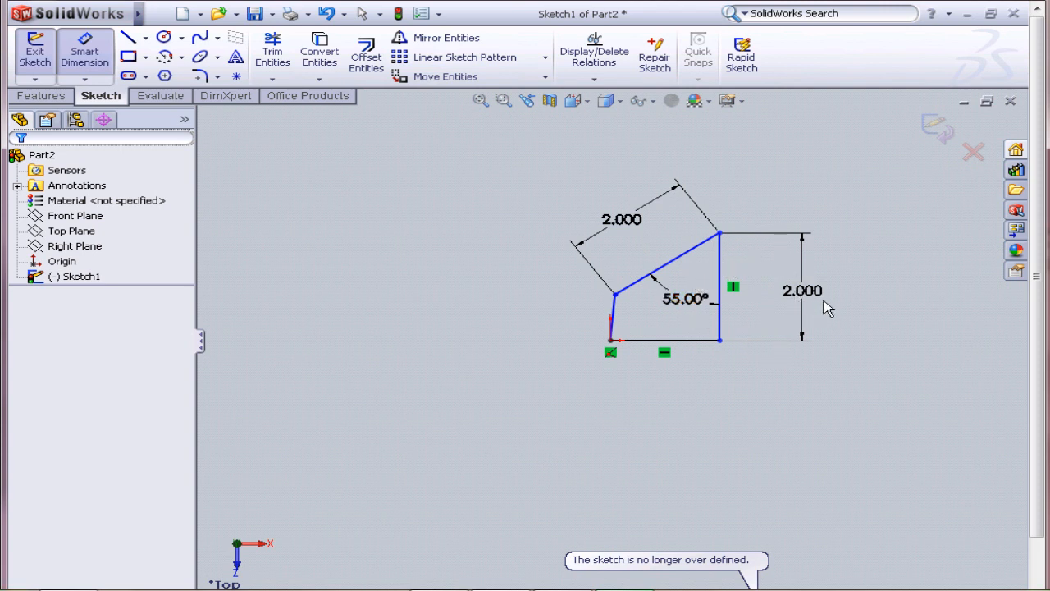
{"action": "left_click", "coordinate": [718, 234]}
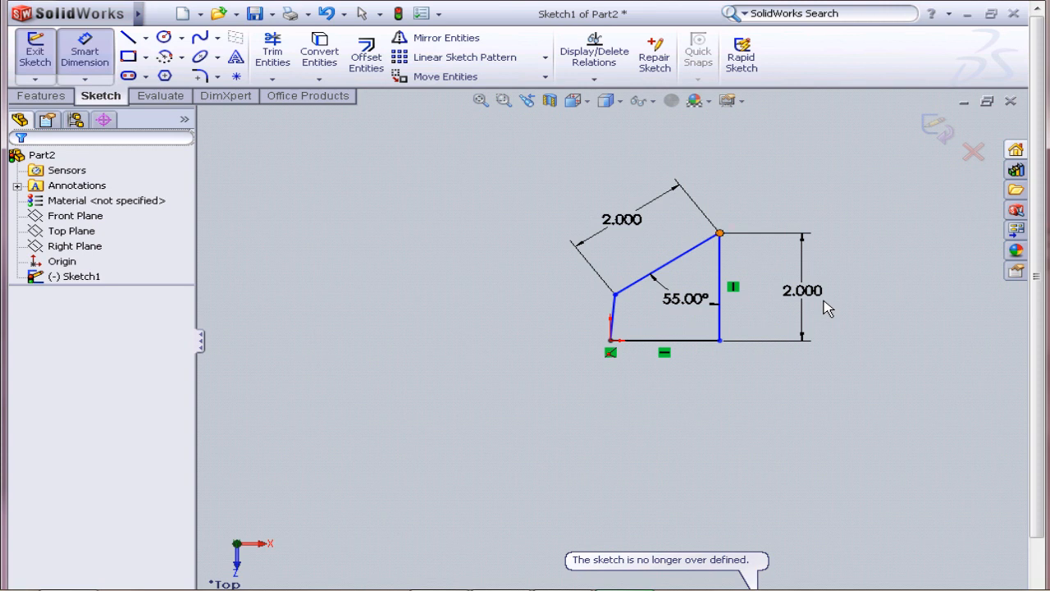
{"action": "left_click", "coordinate": [719, 233]}
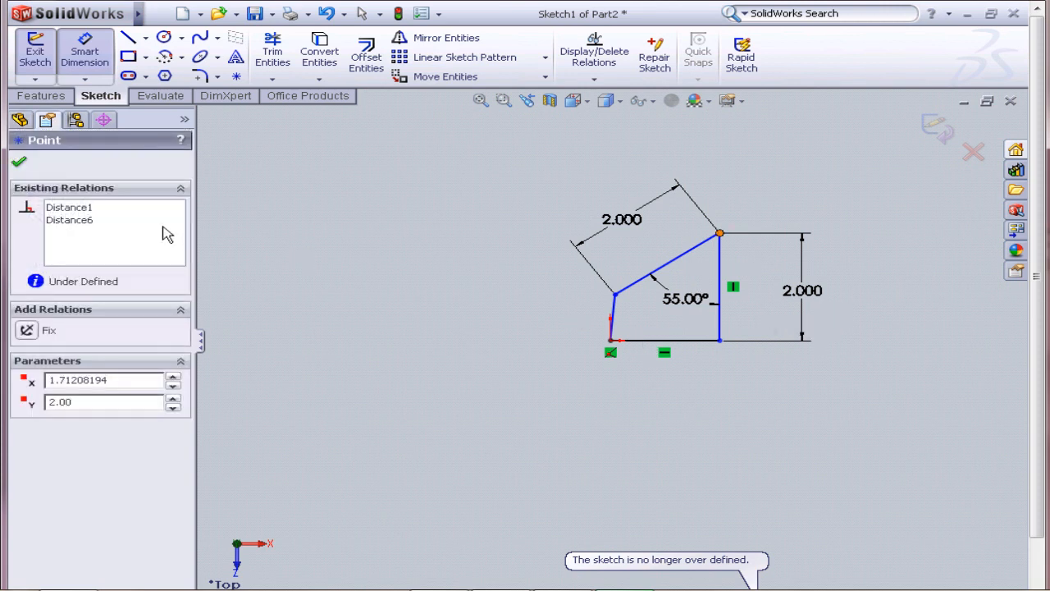
{"action": "mouse_move", "coordinate": [749, 273]}
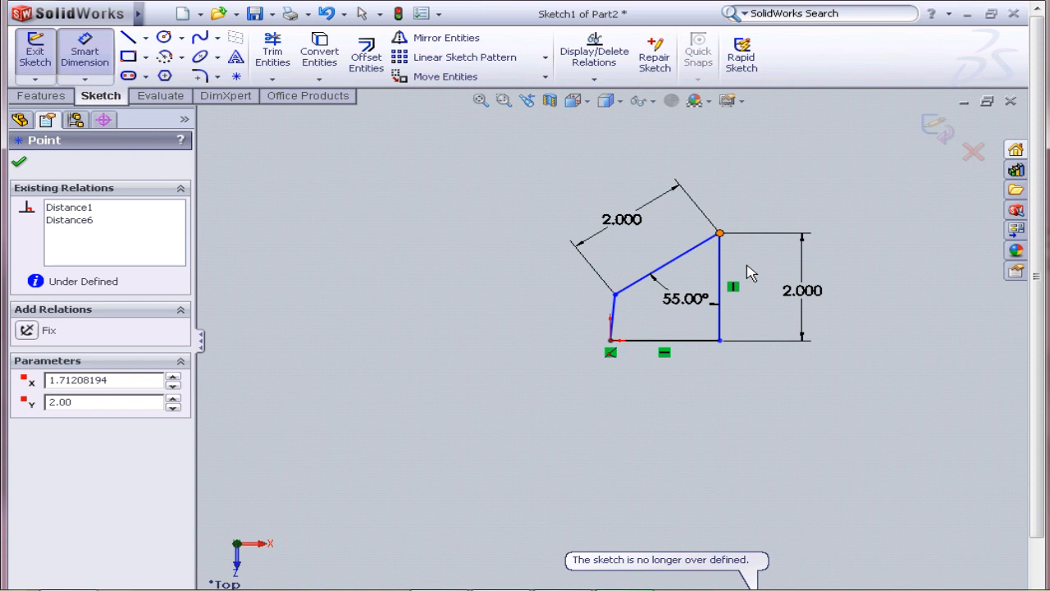
{"action": "mouse_move", "coordinate": [774, 158]}
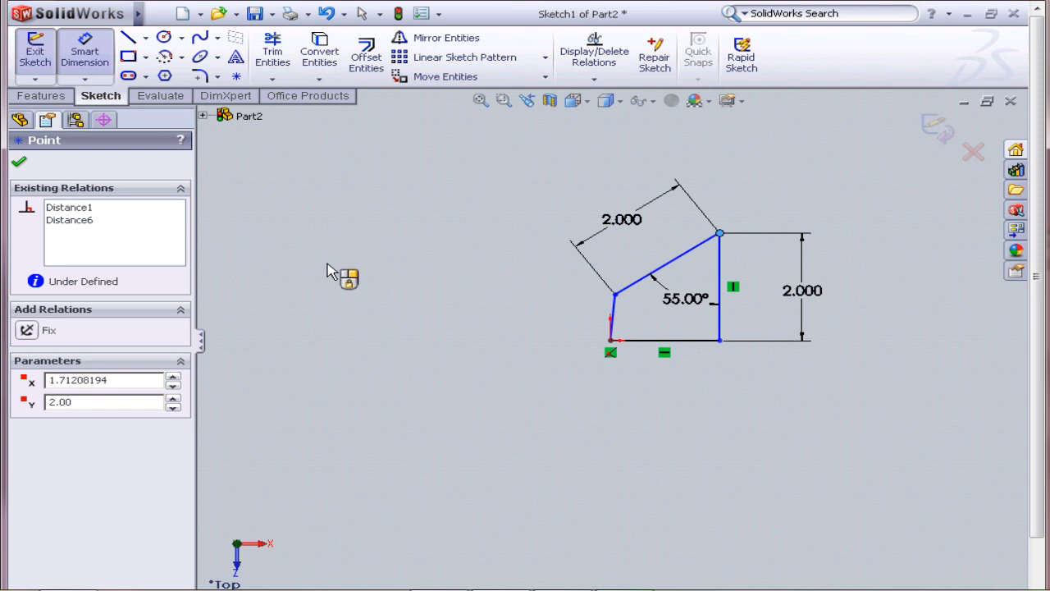
{"action": "mouse_move", "coordinate": [735, 269]}
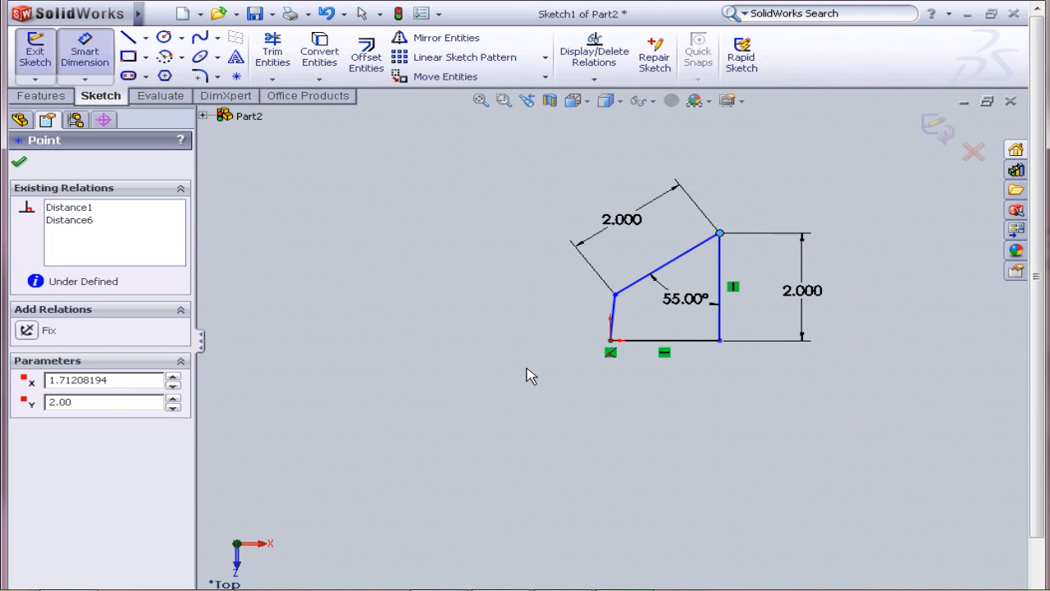
{"action": "left_click", "coordinate": [720, 287]}
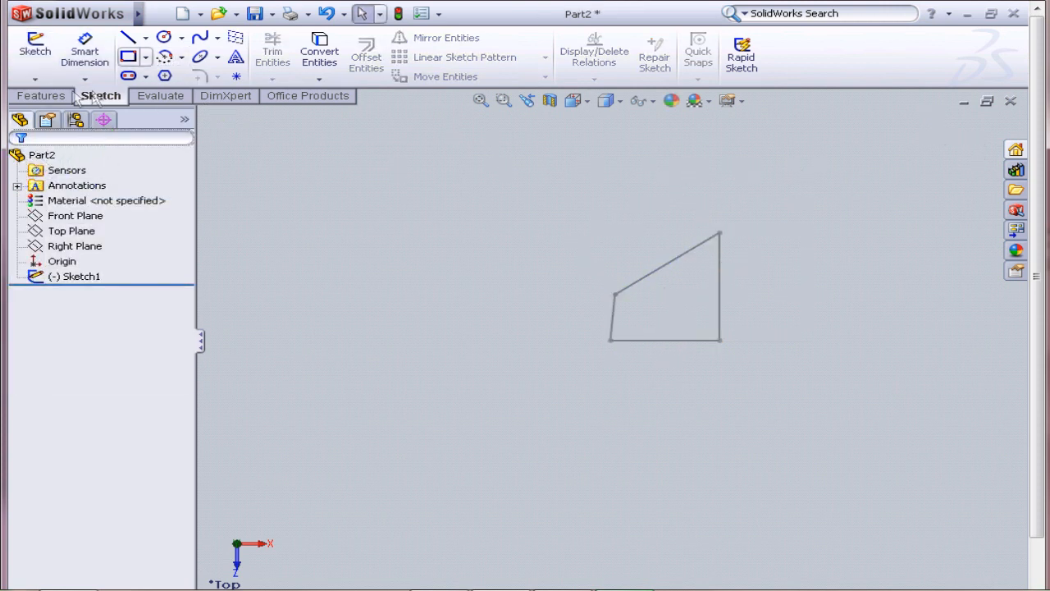
Select Sketch1 and preview an Extruded Boss/Base about 0.394 in thick.
{"action": "left_click", "coordinate": [42, 51]}
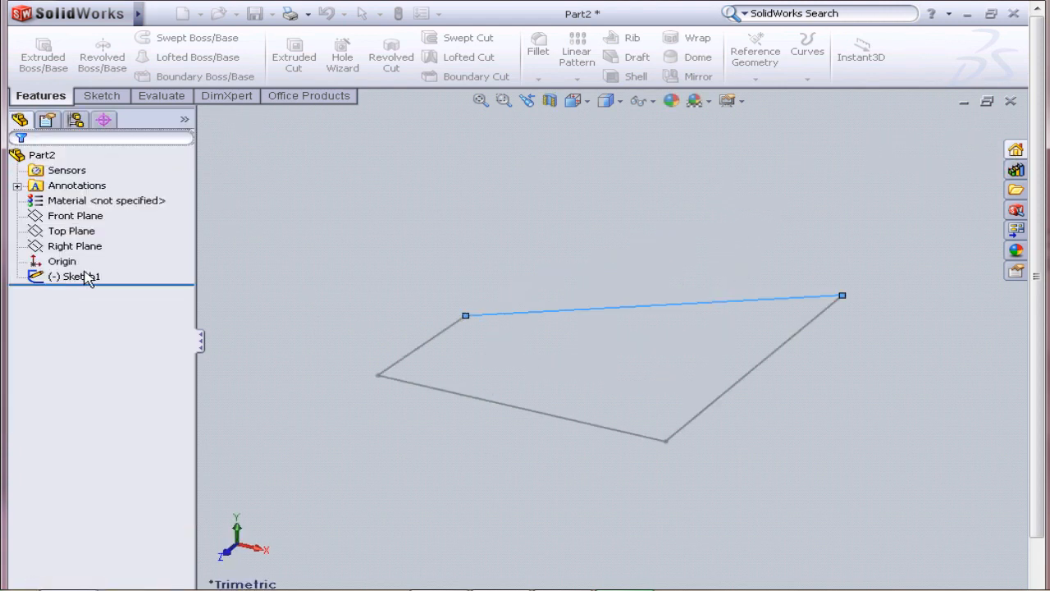
{"action": "left_click", "coordinate": [80, 275]}
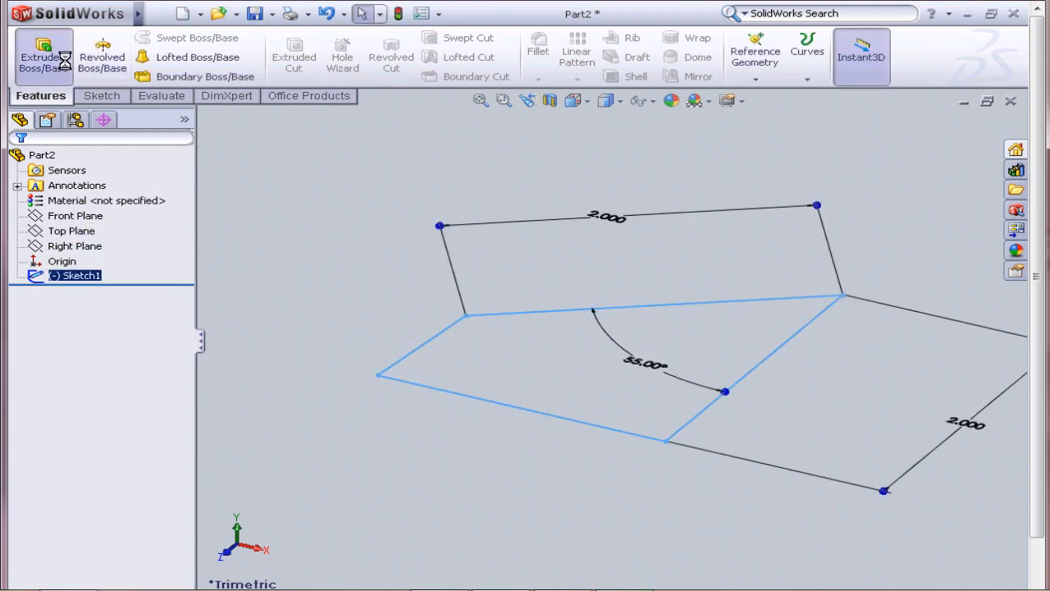
{"action": "left_click", "coordinate": [42, 55]}
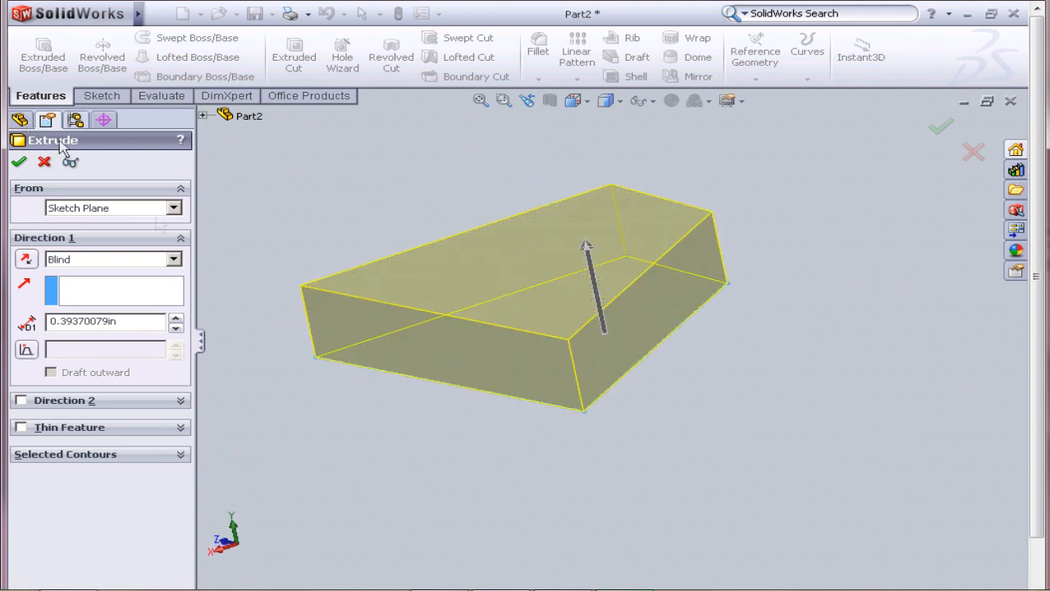
{"action": "mouse_move", "coordinate": [169, 258]}
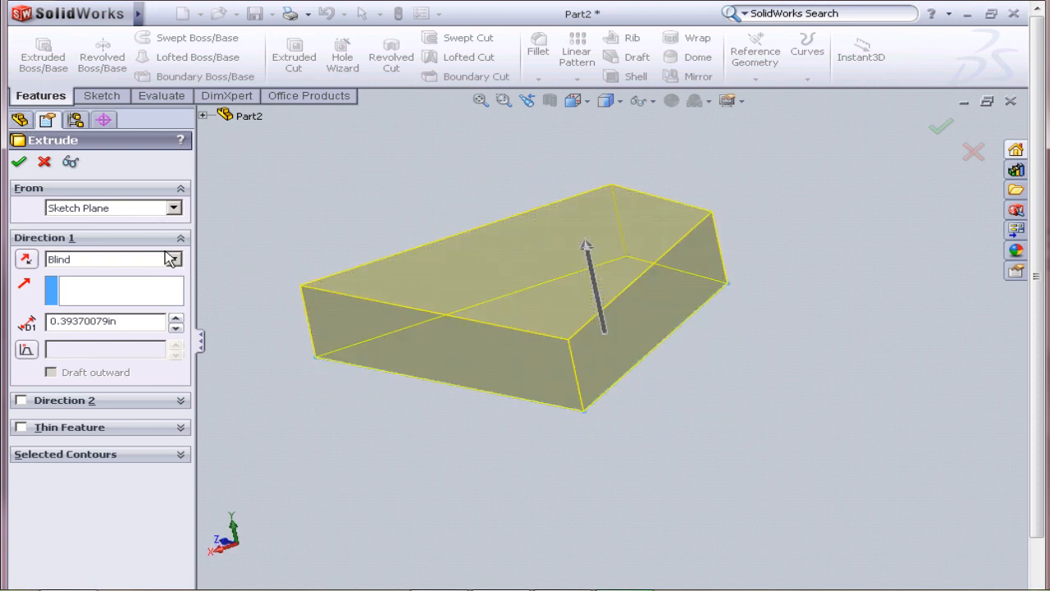
Keep From as Sketch Plane and set the end condition to Mid Plane.
{"action": "left_click", "coordinate": [173, 259]}
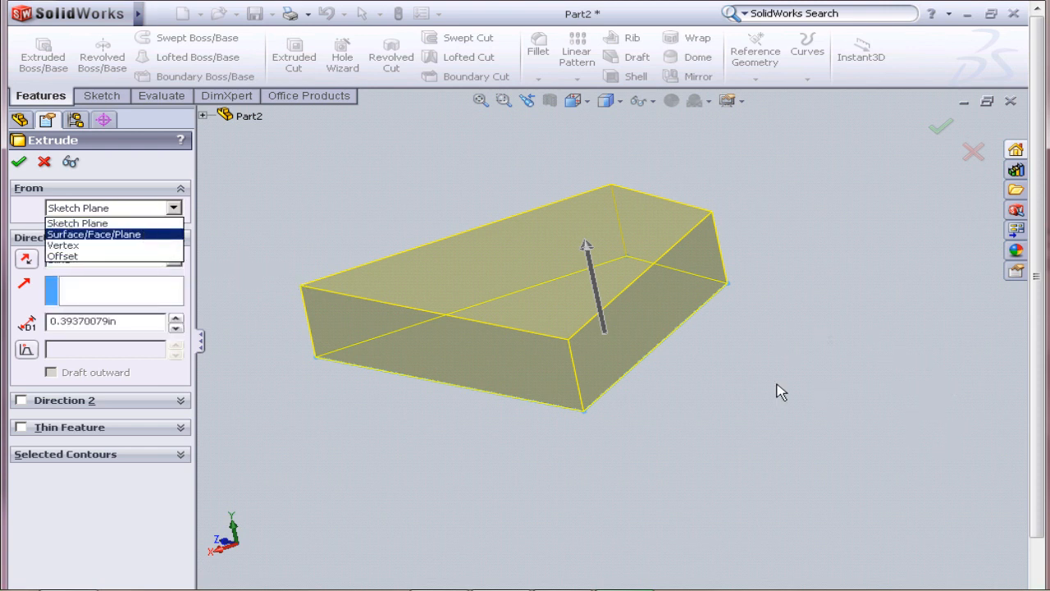
{"action": "mouse_move", "coordinate": [231, 181]}
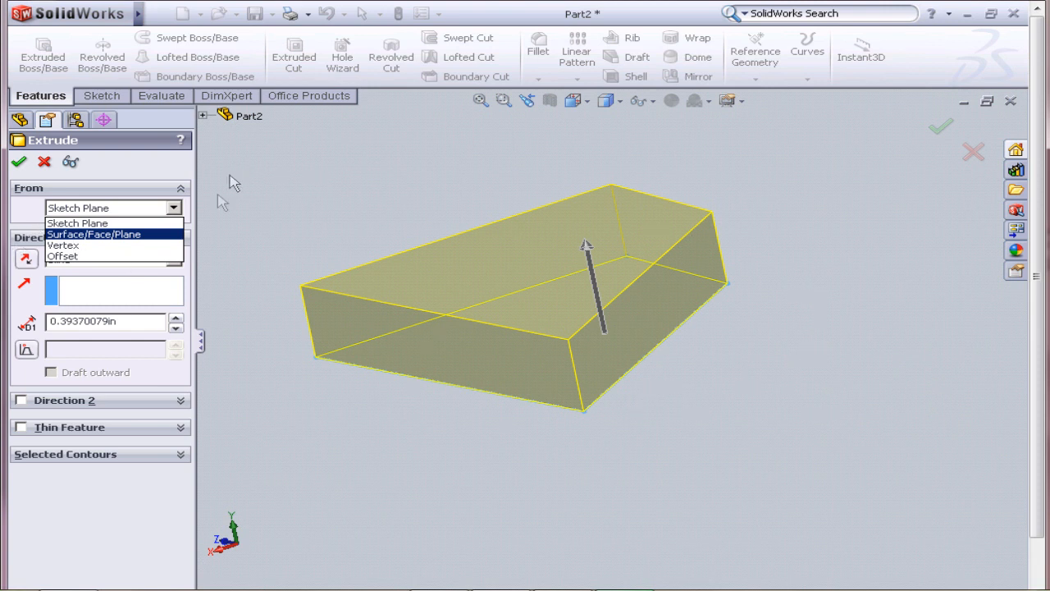
{"action": "mouse_move", "coordinate": [893, 479]}
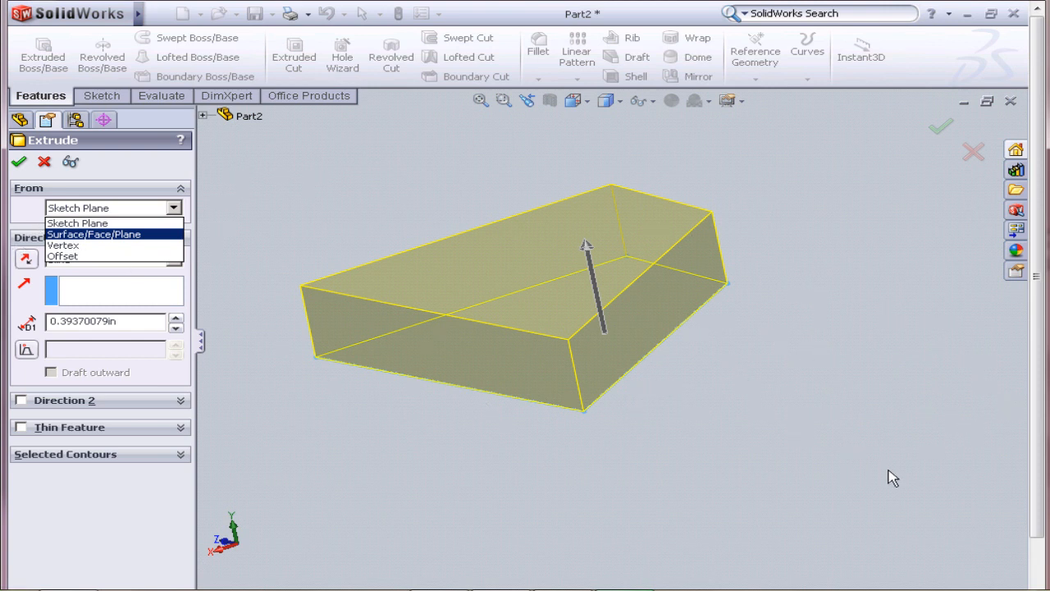
{"action": "mouse_move", "coordinate": [665, 340]}
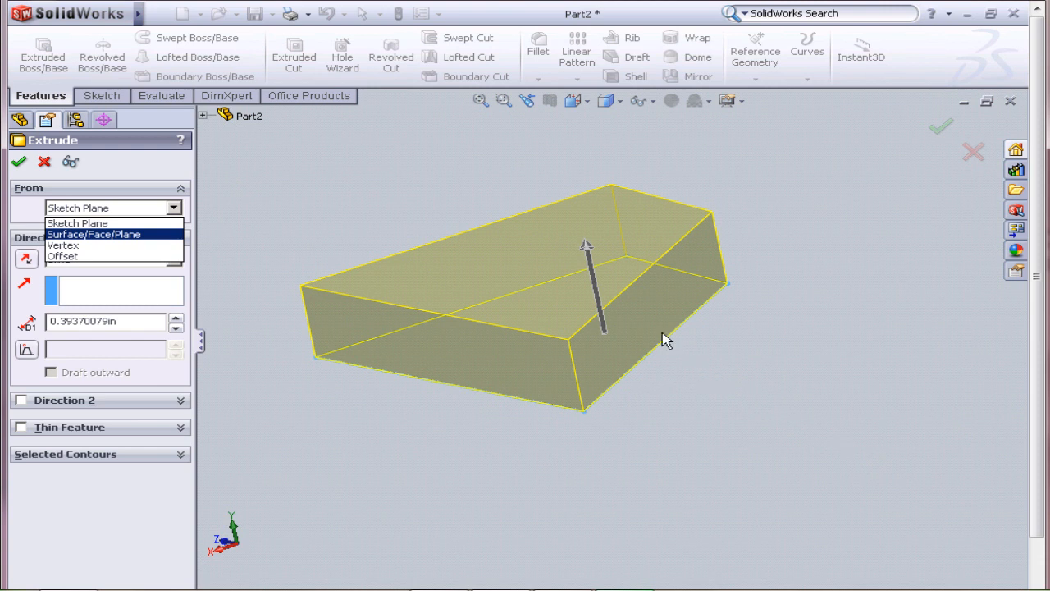
{"action": "left_click", "coordinate": [77, 223]}
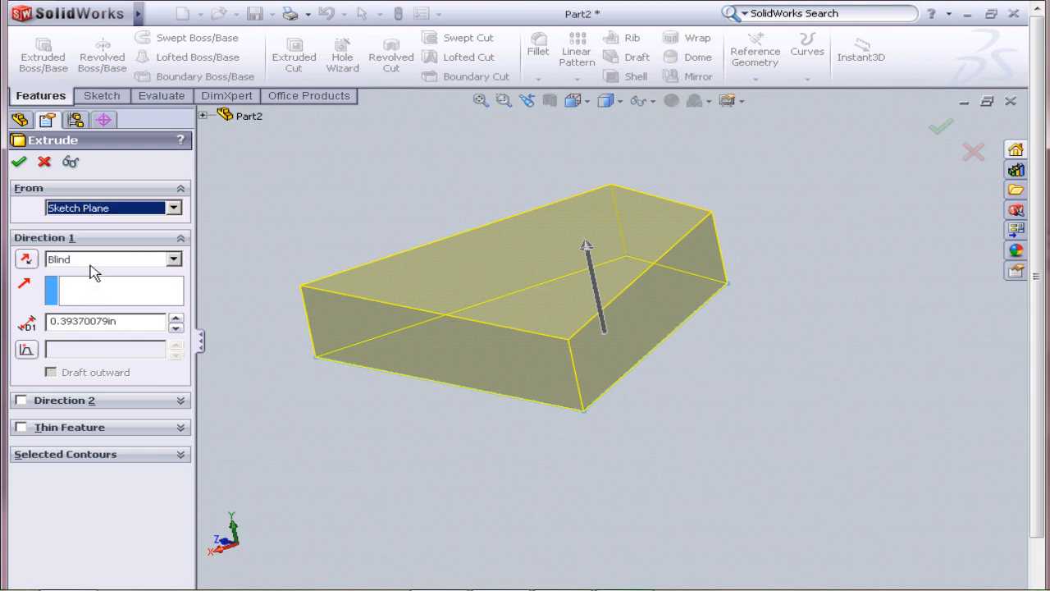
{"action": "left_click", "coordinate": [172, 259]}
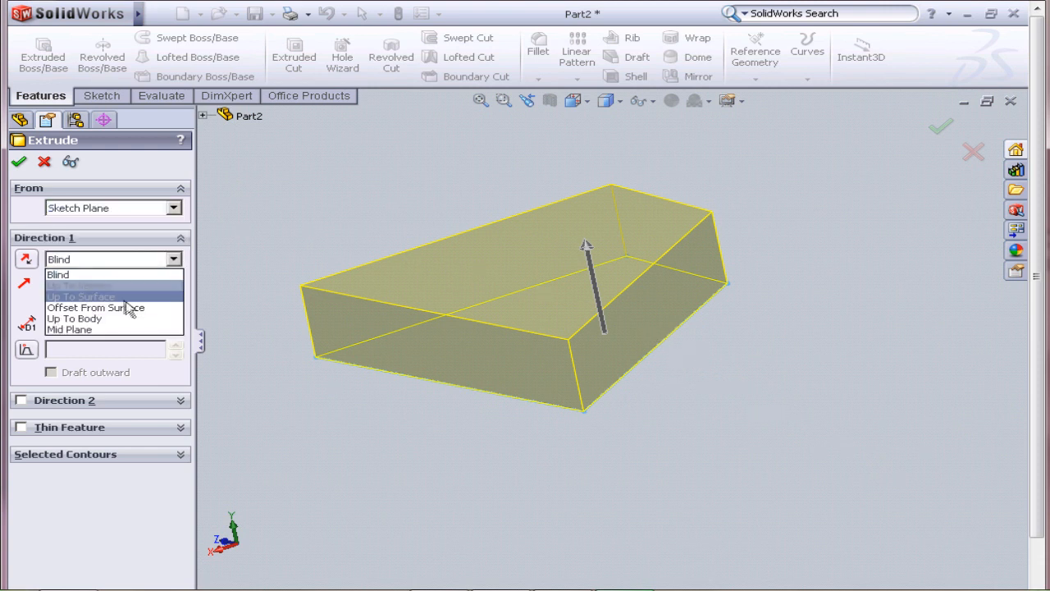
{"action": "left_click", "coordinate": [69, 329]}
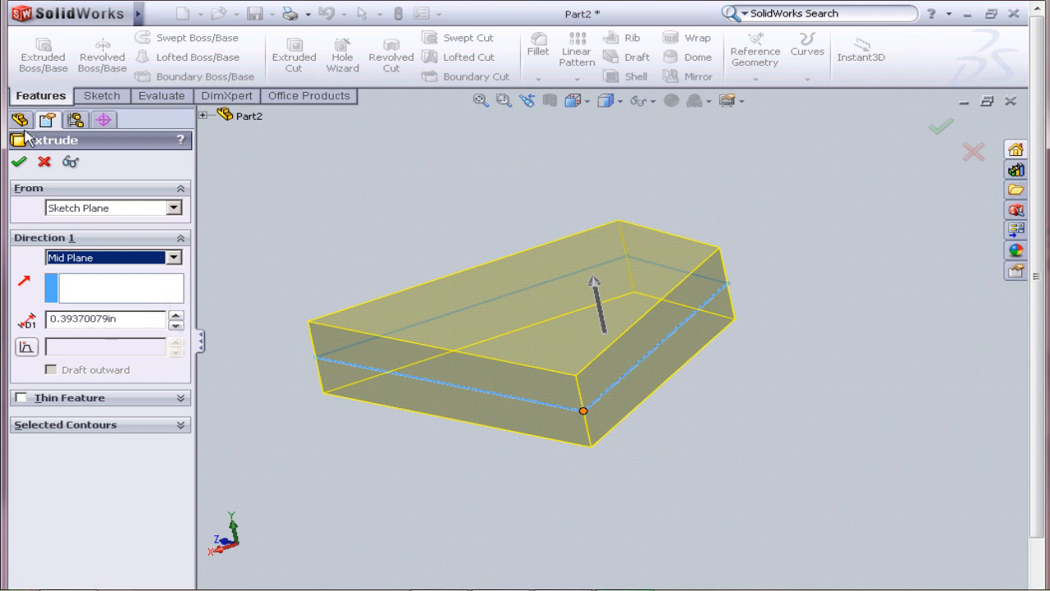
Drag the extrusion depth to 0.99370079 in and confirm the solid.
{"action": "left_click_drag", "start_coordinate": [593, 283], "coordinate": [583, 226]}
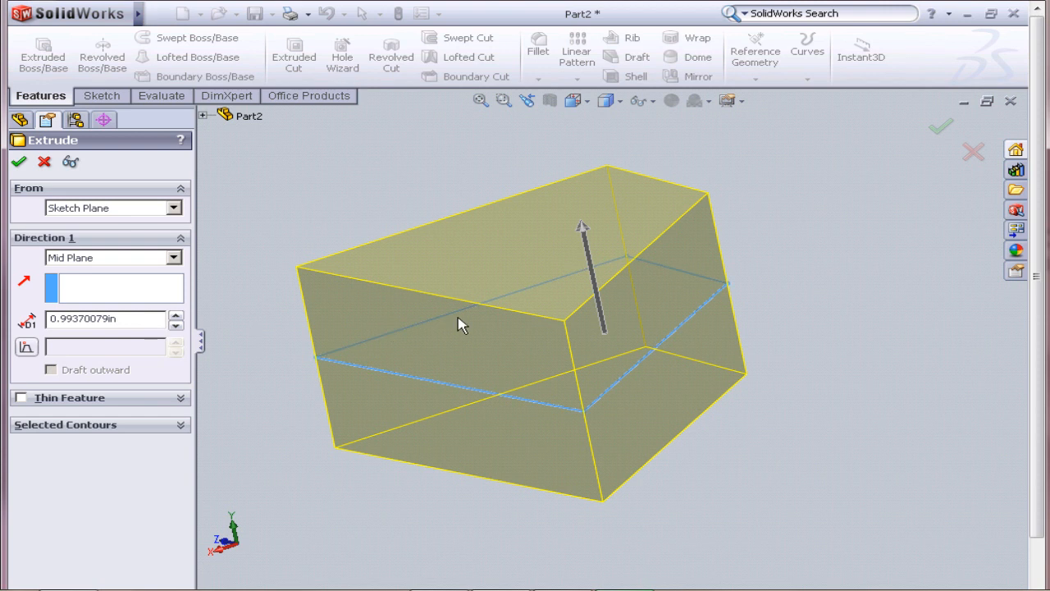
{"action": "mouse_move", "coordinate": [467, 300]}
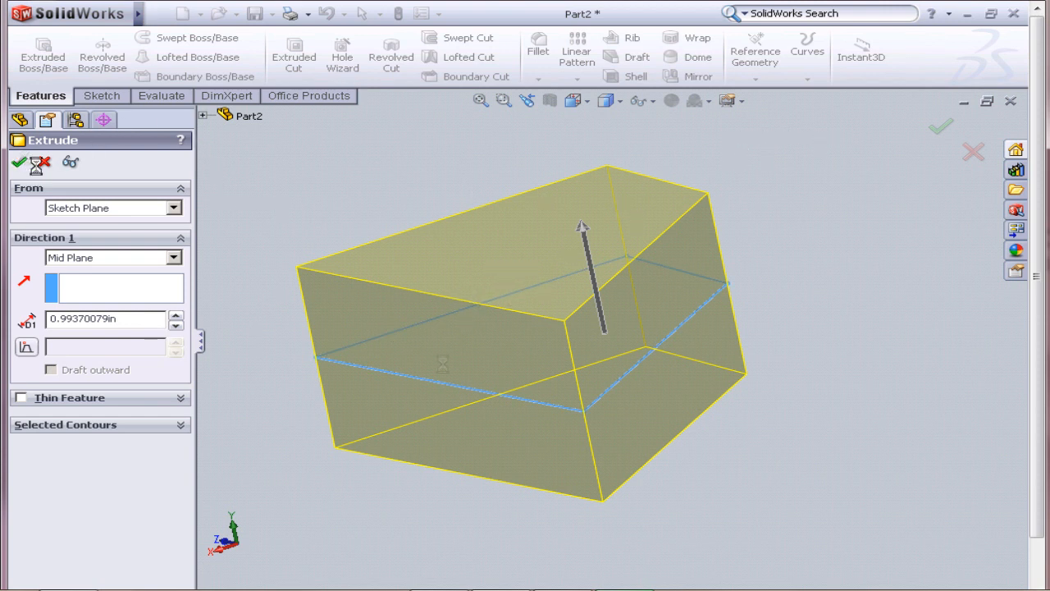
{"action": "left_click", "coordinate": [20, 162]}
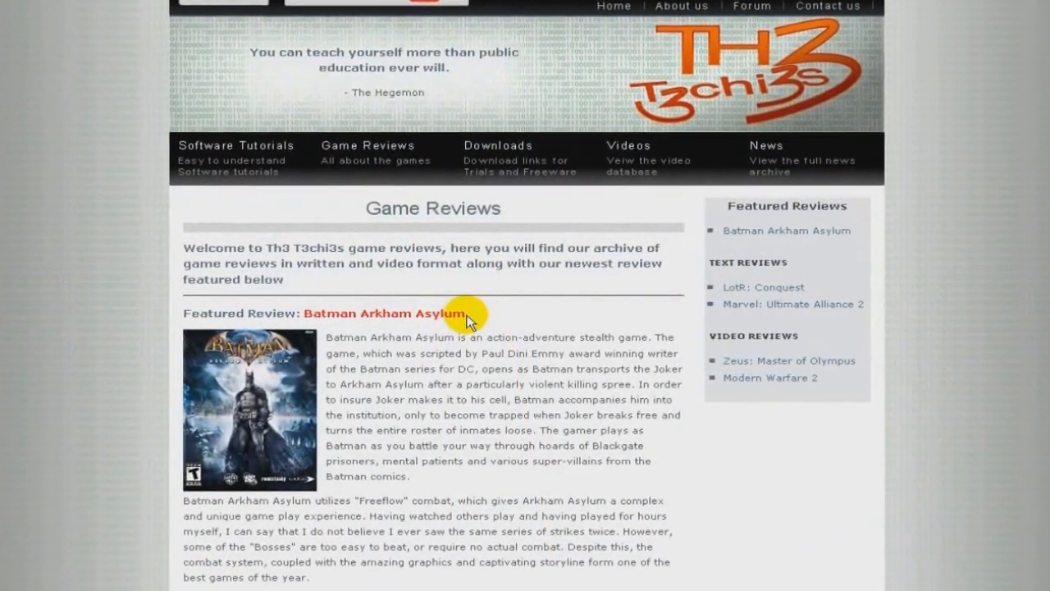
Open the Th3 T3chi3s Software Tutorials page and scroll its categories.
{"action": "left_click", "coordinate": [237, 145]}
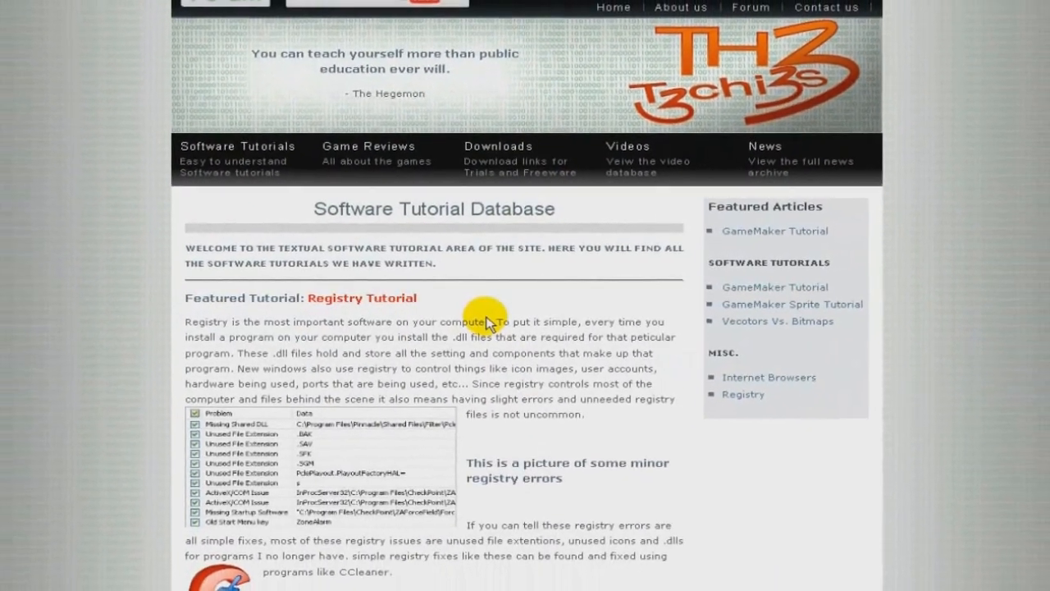
{"action": "scroll", "scroll_direction": "down", "scroll_amount": 3}
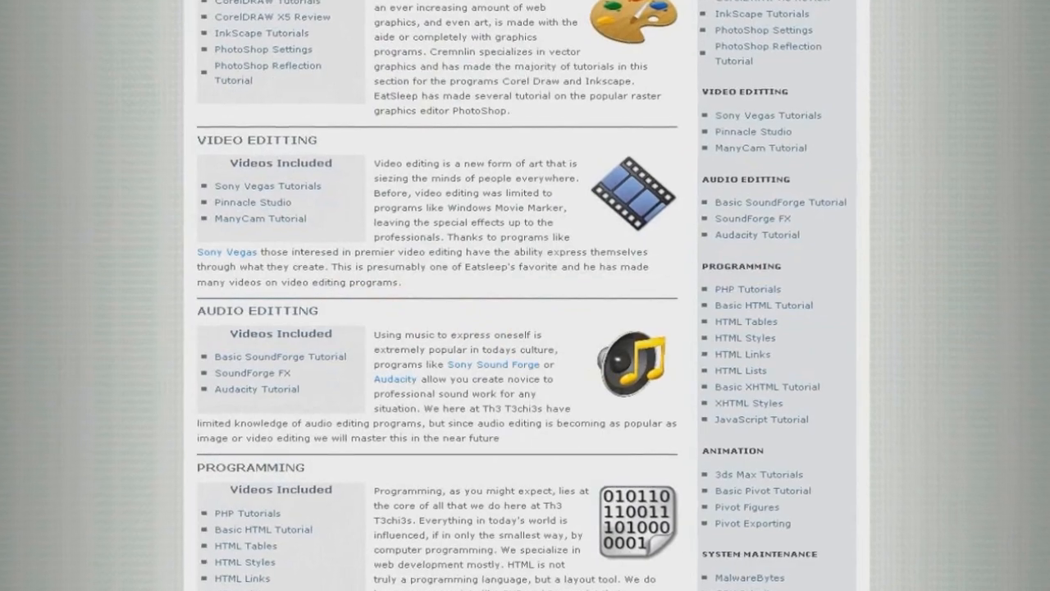